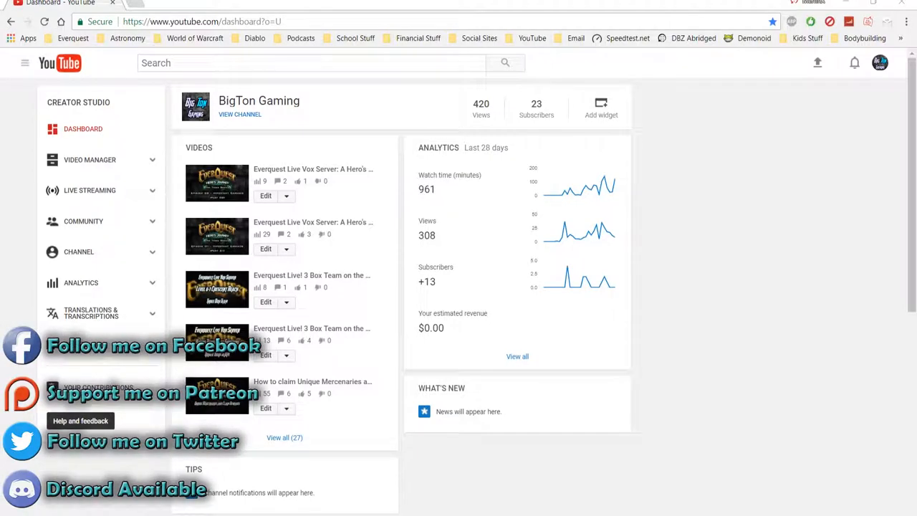
mouse_move(547, 389)
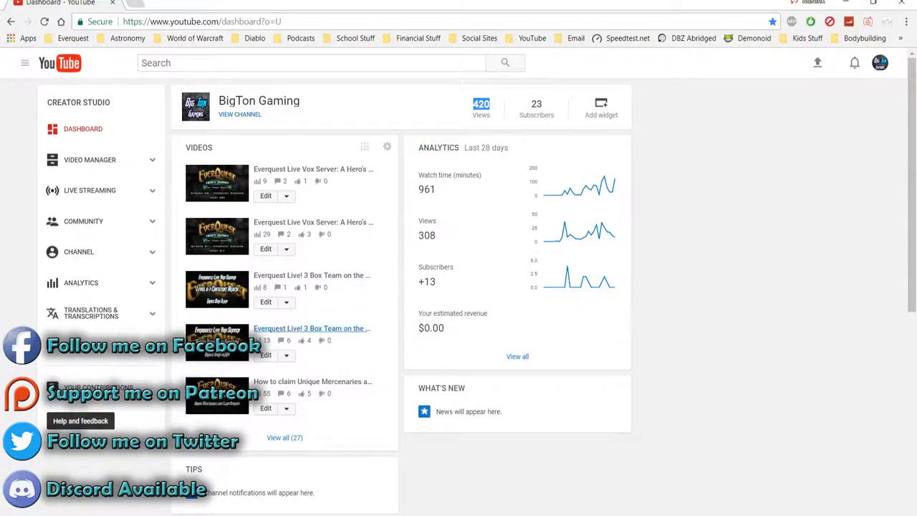
Show the Analytics Overview with 28-day watch time, average view duration and views
left_click(80, 282)
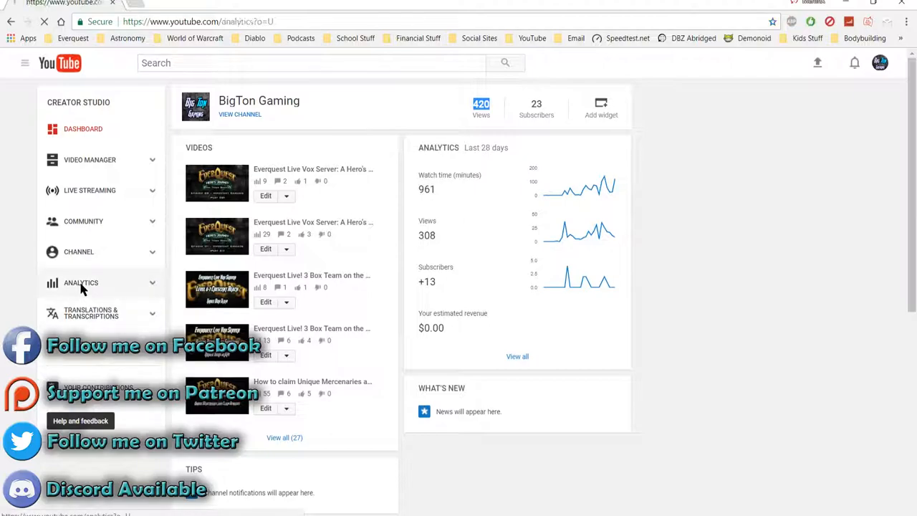
left_click(81, 282)
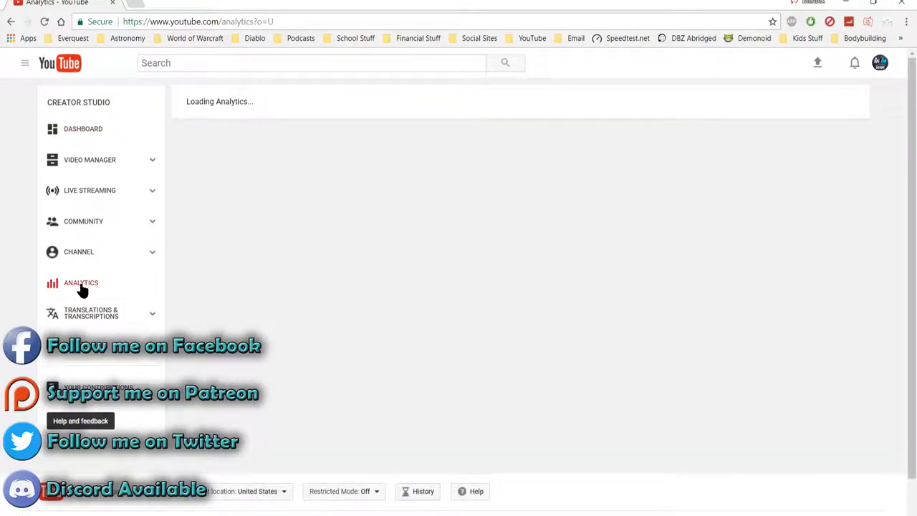
left_click(81, 282)
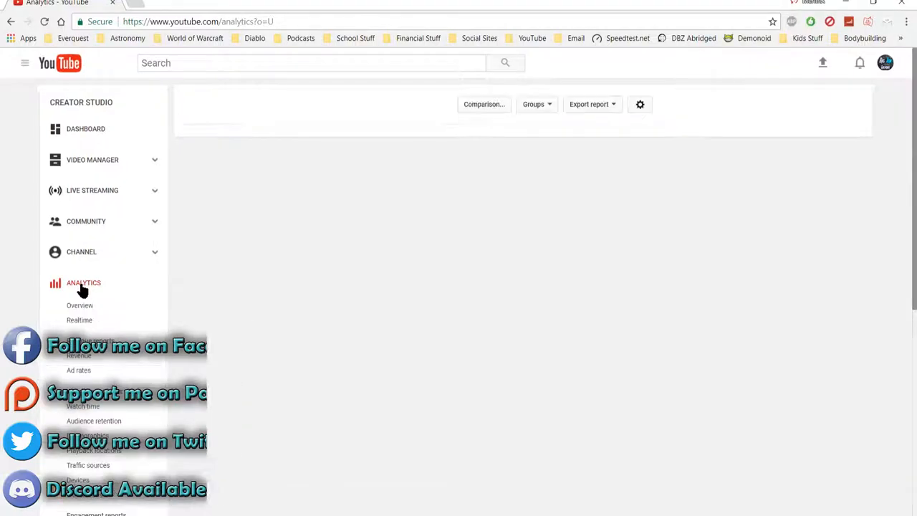
left_click(80, 306)
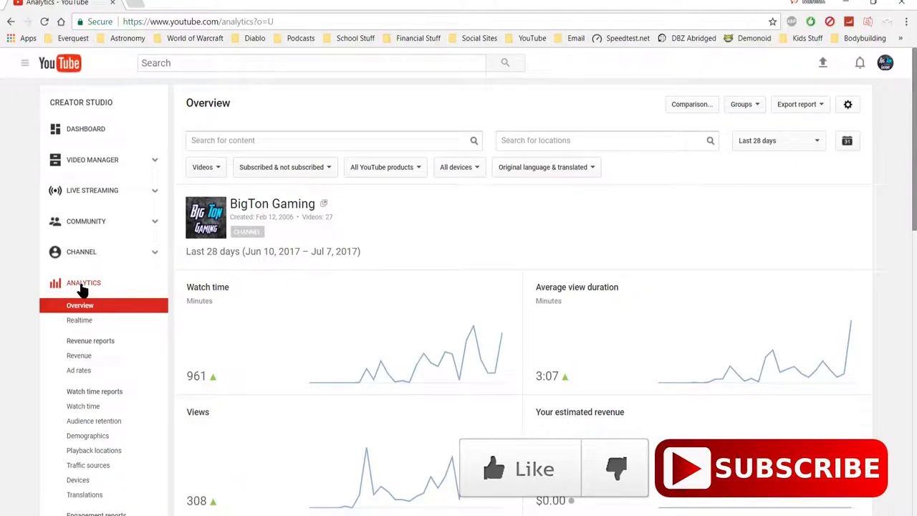
mouse_move(745, 165)
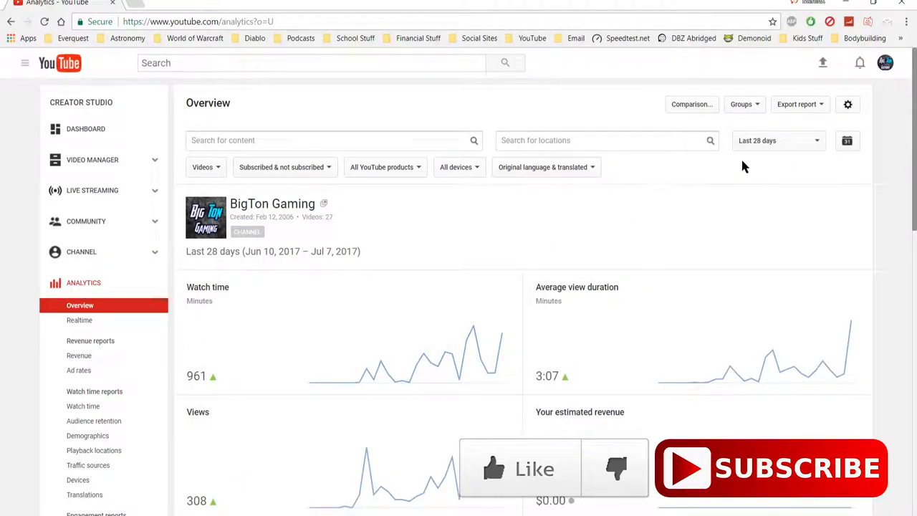
Switch the Overview date range to Lifetime, showing 19,056 views and 1,836 watch-time minutes
left_click(776, 141)
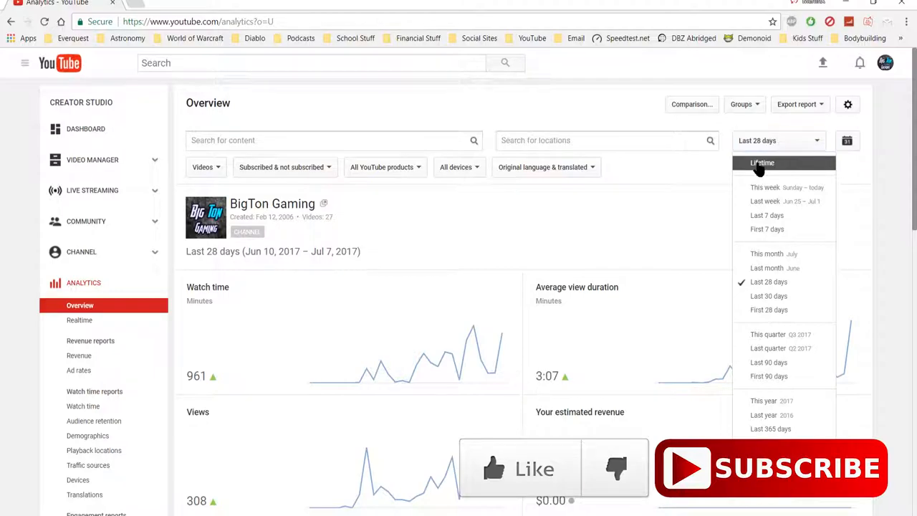
left_click(762, 163)
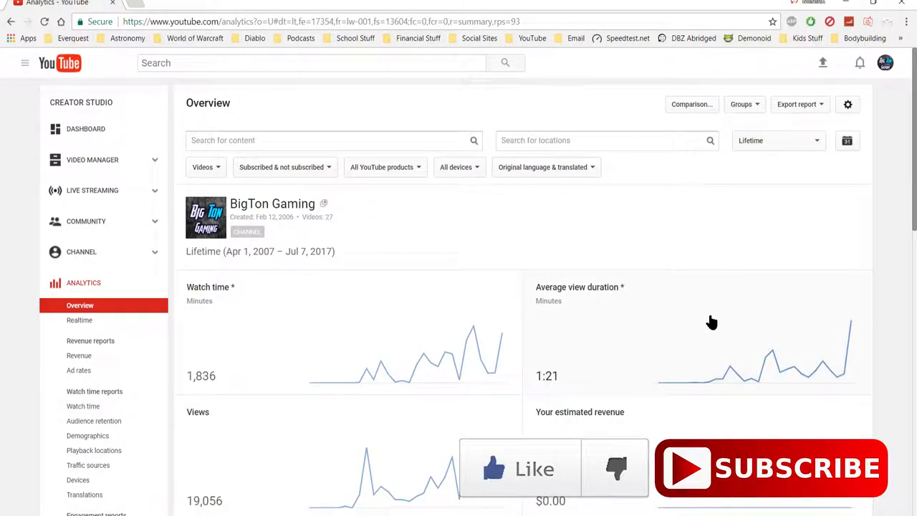
mouse_move(682, 275)
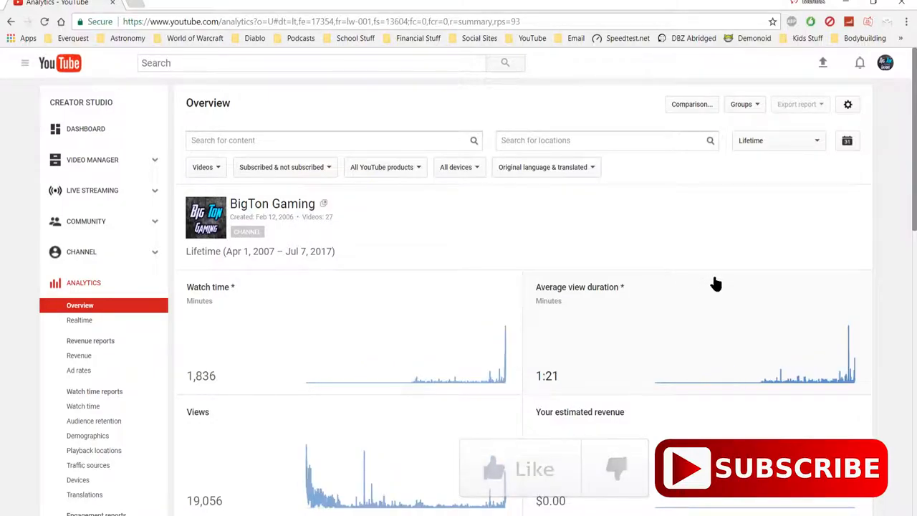
mouse_move(666, 358)
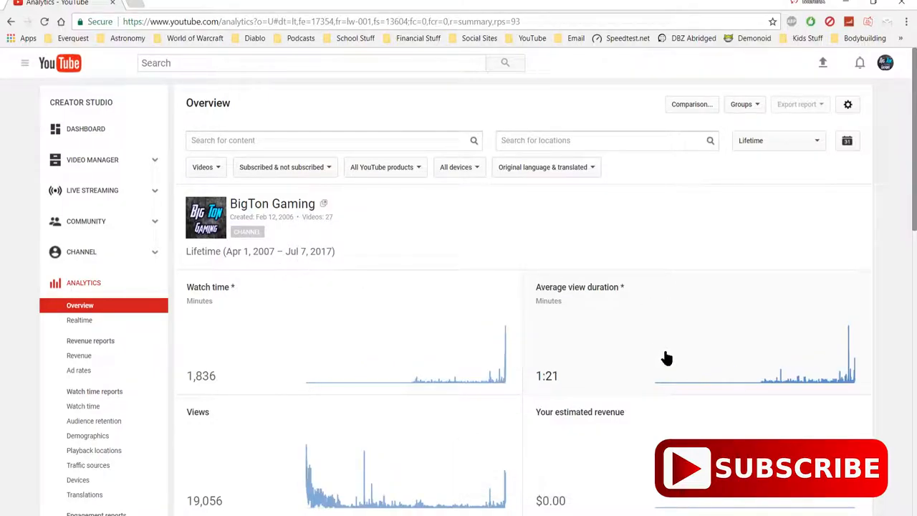
mouse_move(868, 230)
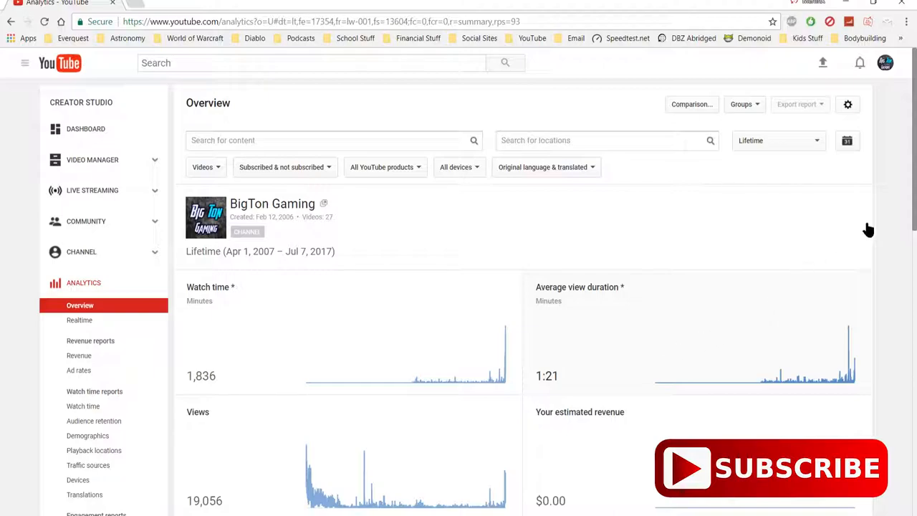
mouse_move(911, 166)
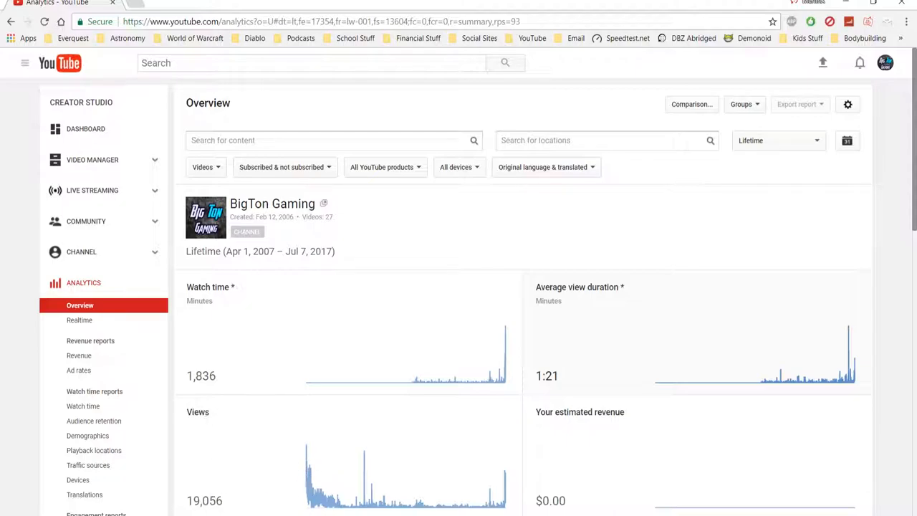
mouse_move(224, 504)
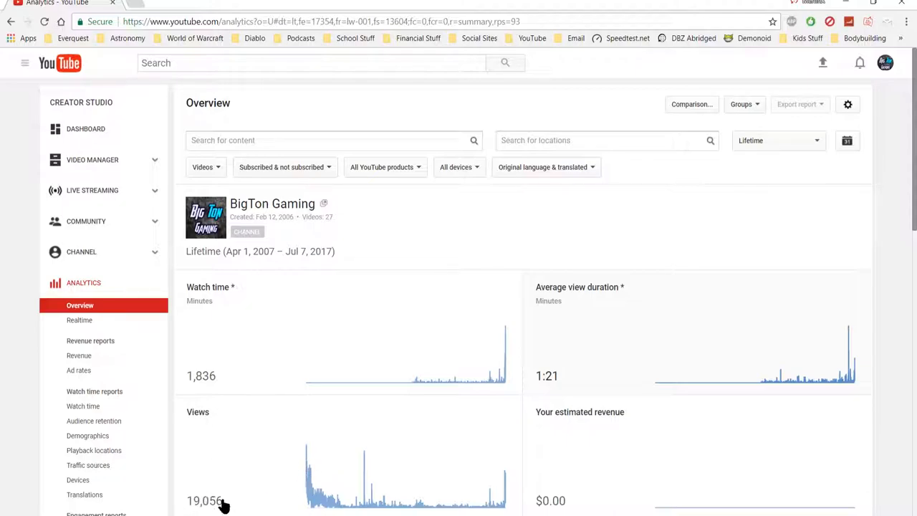
mouse_move(290, 459)
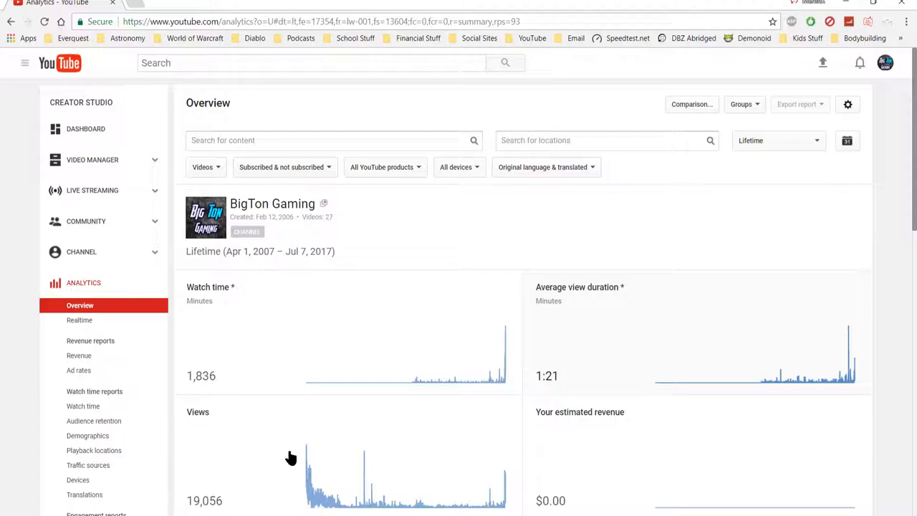
mouse_move(280, 441)
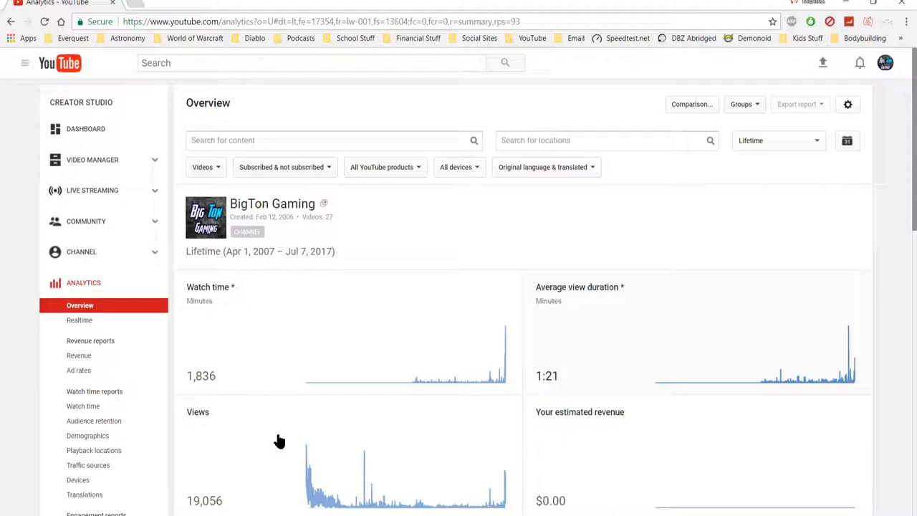
mouse_move(289, 435)
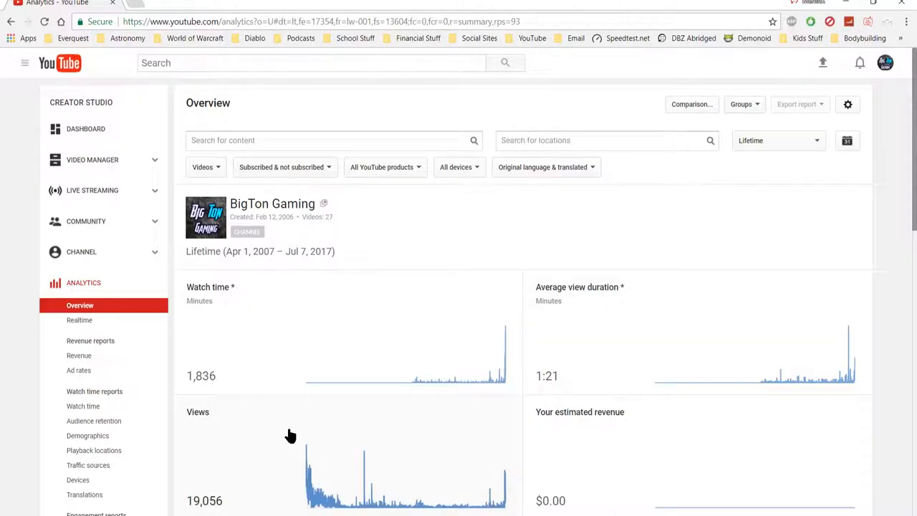
mouse_move(309, 421)
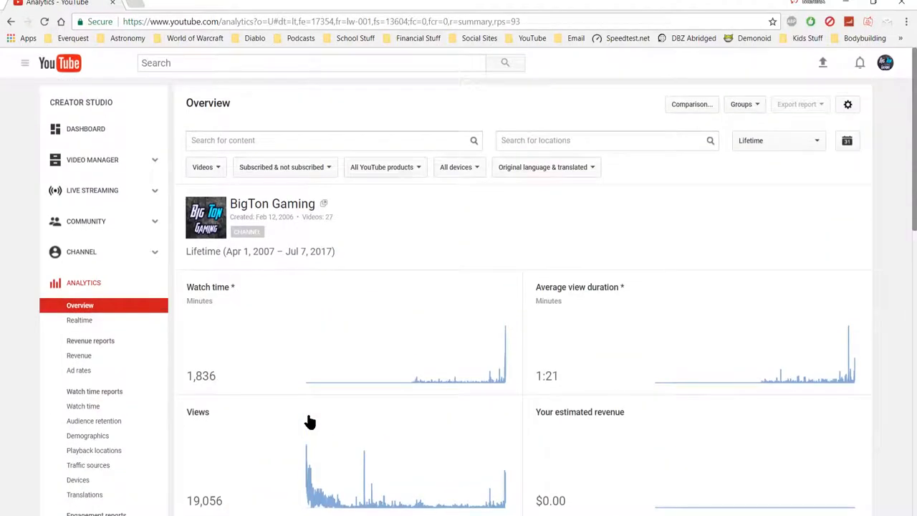
scroll("down", 3)
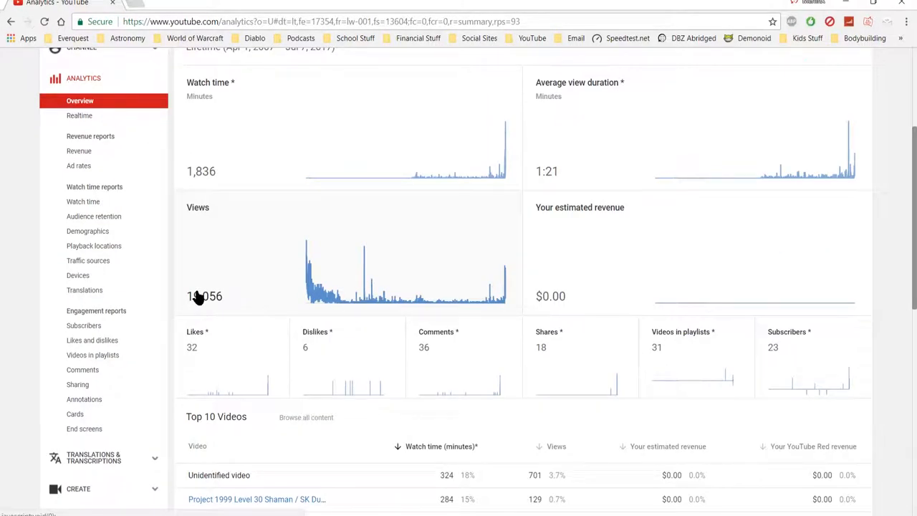
mouse_move(318, 278)
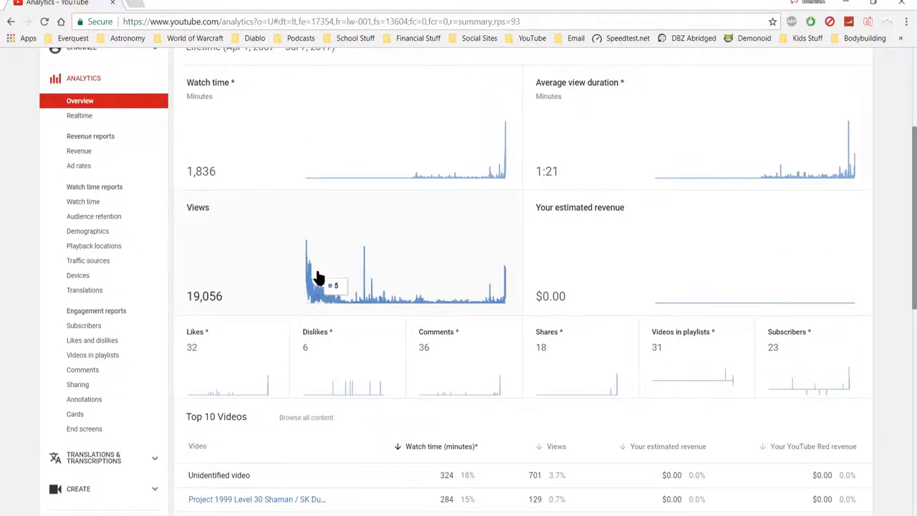
scroll("up", 3)
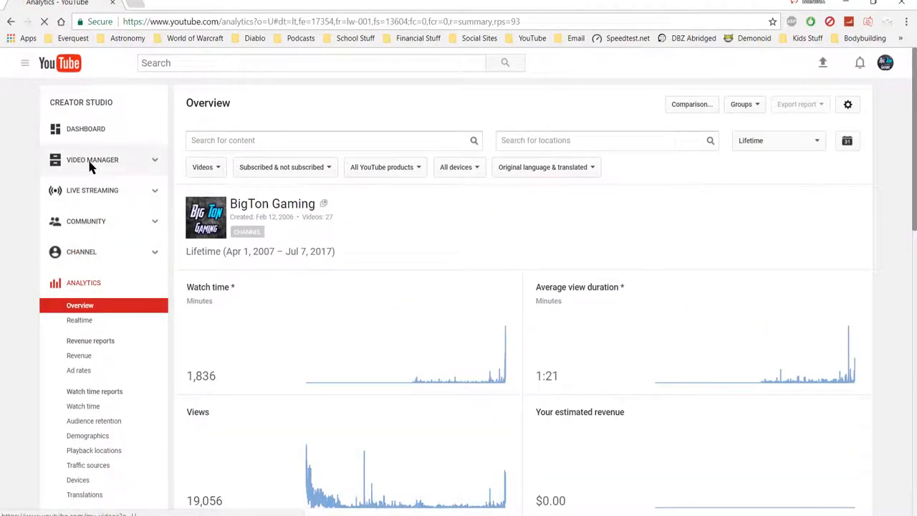
Browse the Video Manager list of the channel's uploaded videos from top to bottom
left_click(91, 159)
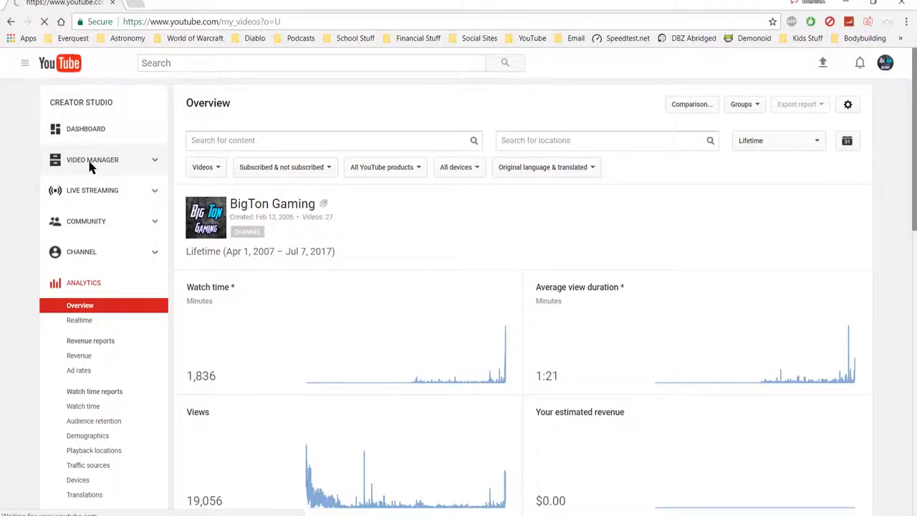
left_click(89, 159)
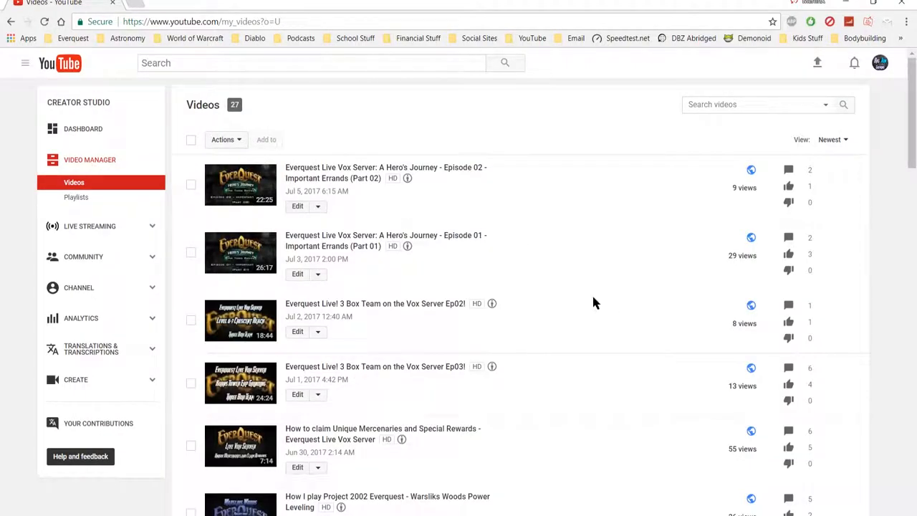
scroll("down", 3)
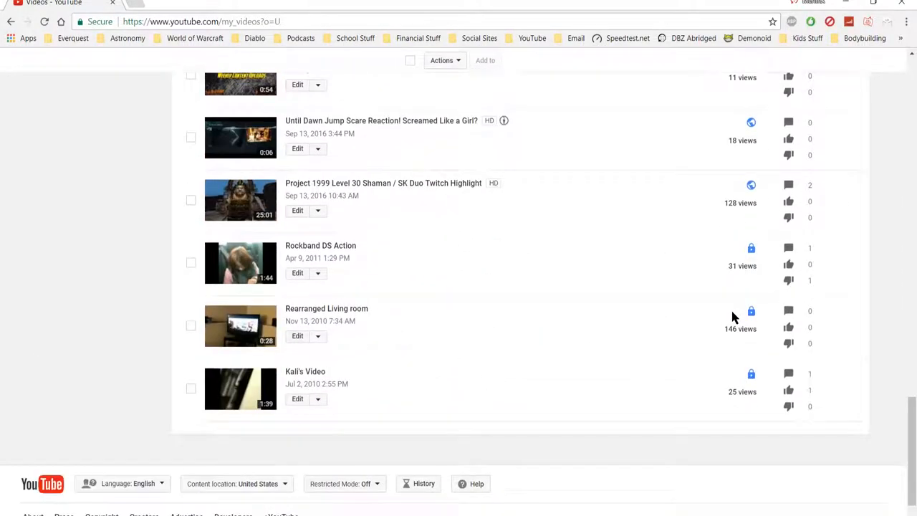
scroll("down", 3)
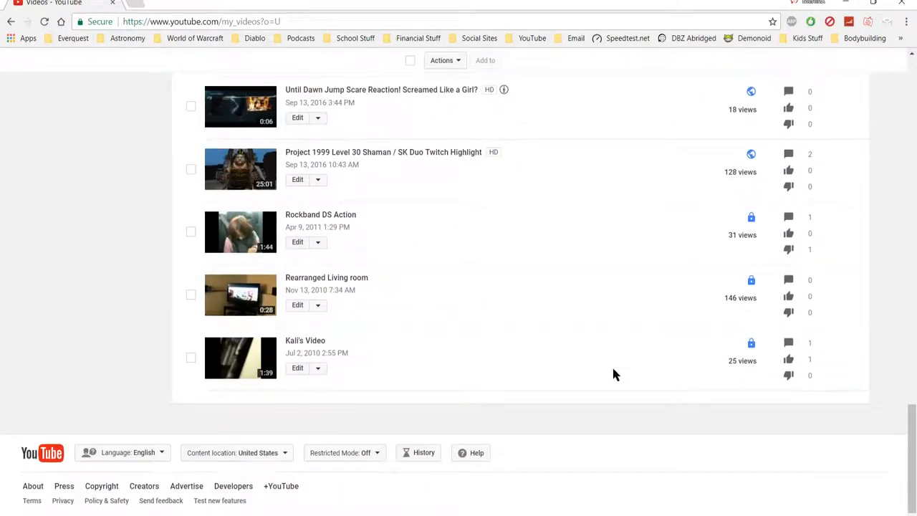
mouse_move(321, 334)
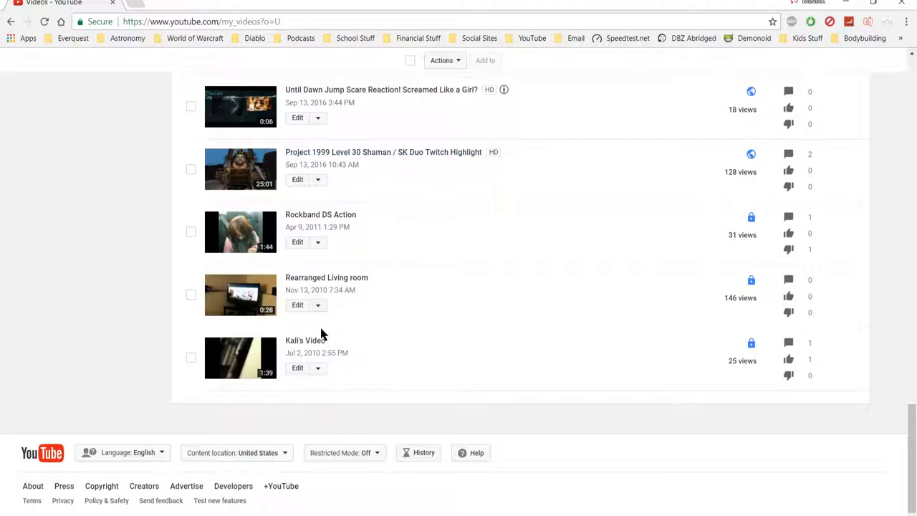
scroll("up", 3)
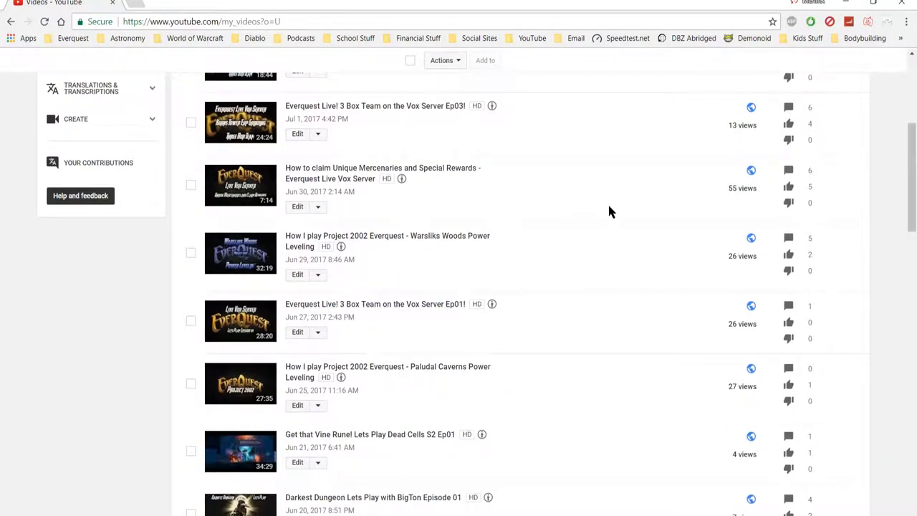
scroll("down", 3)
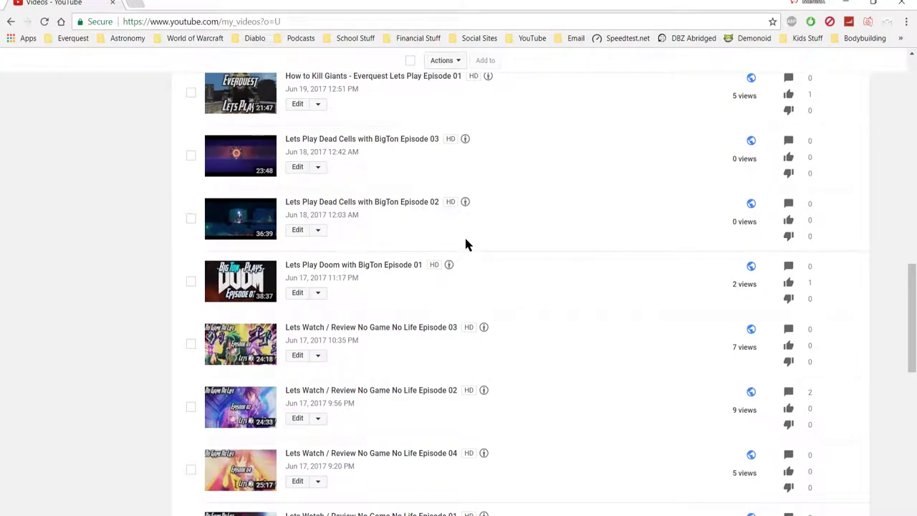
scroll("down", 3)
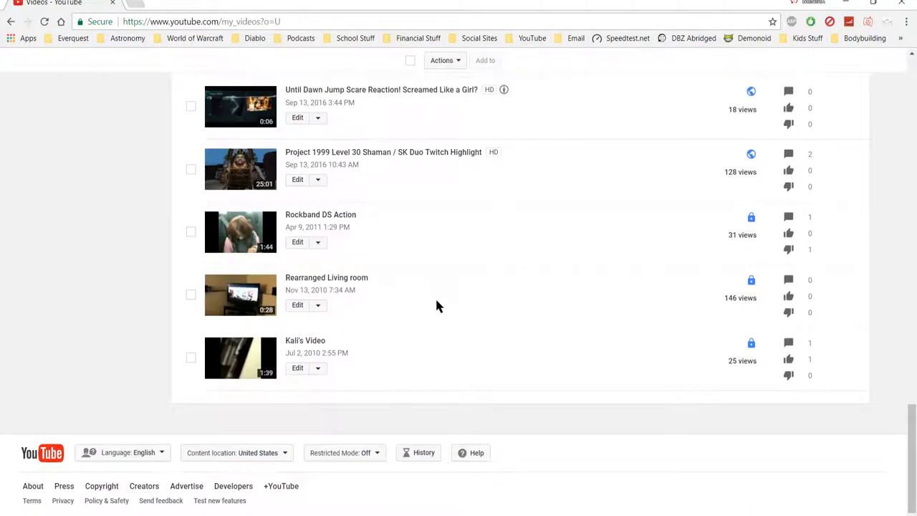
mouse_move(447, 301)
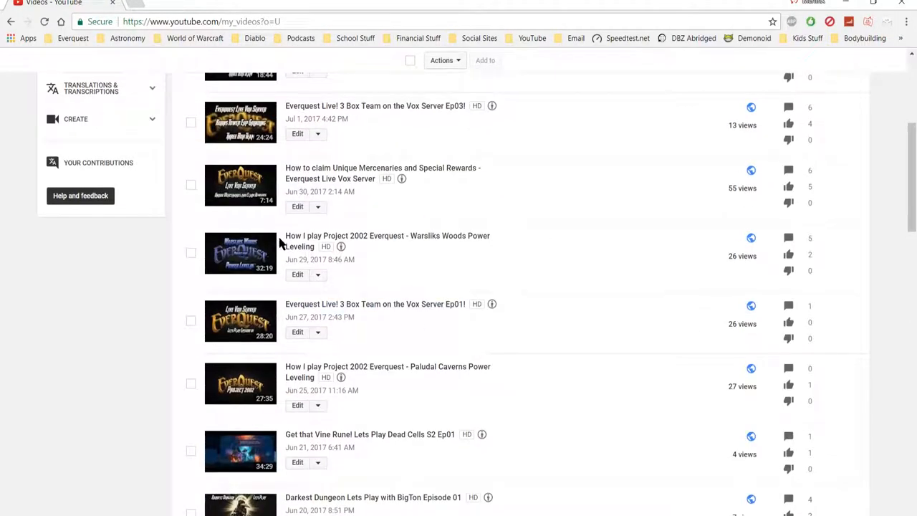
scroll("up", 3)
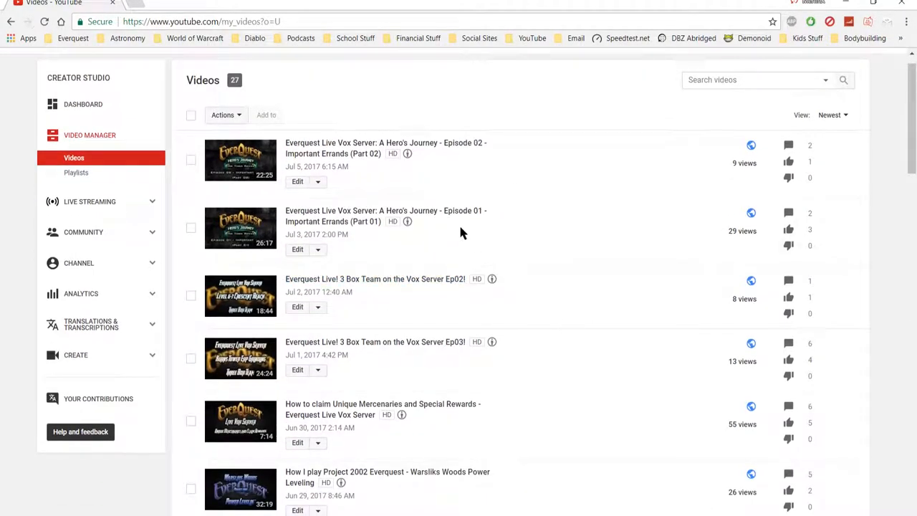
scroll("down", 3)
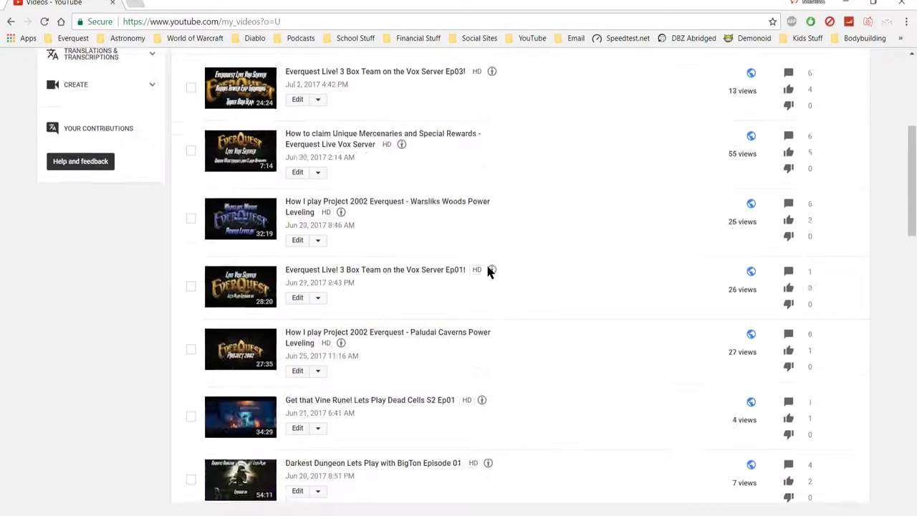
scroll("down", 3)
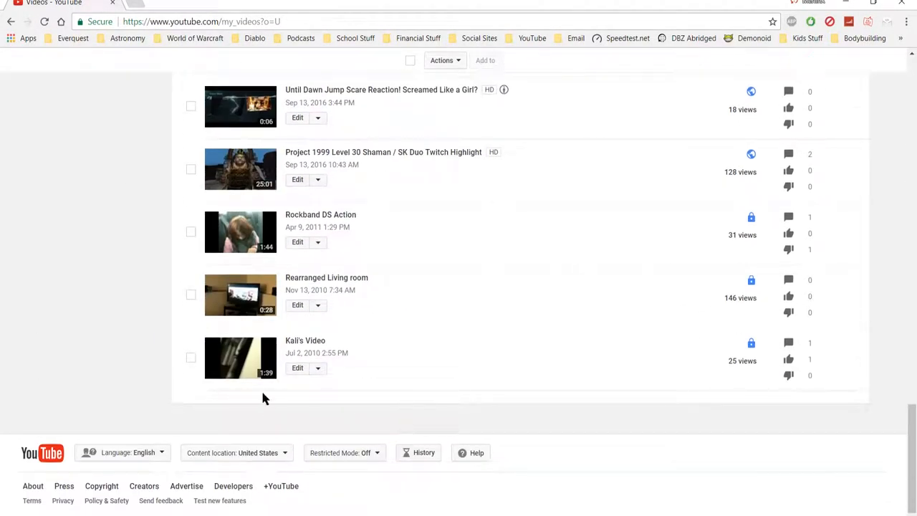
mouse_move(539, 264)
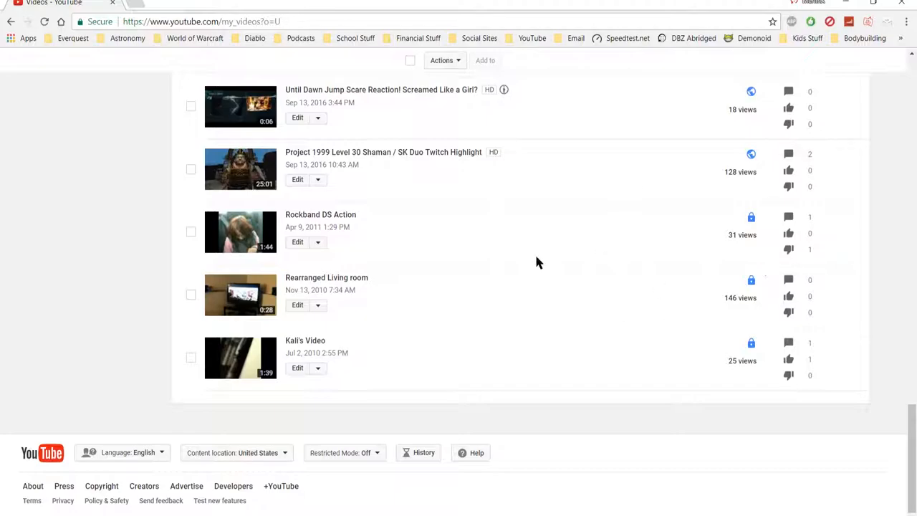
mouse_move(567, 357)
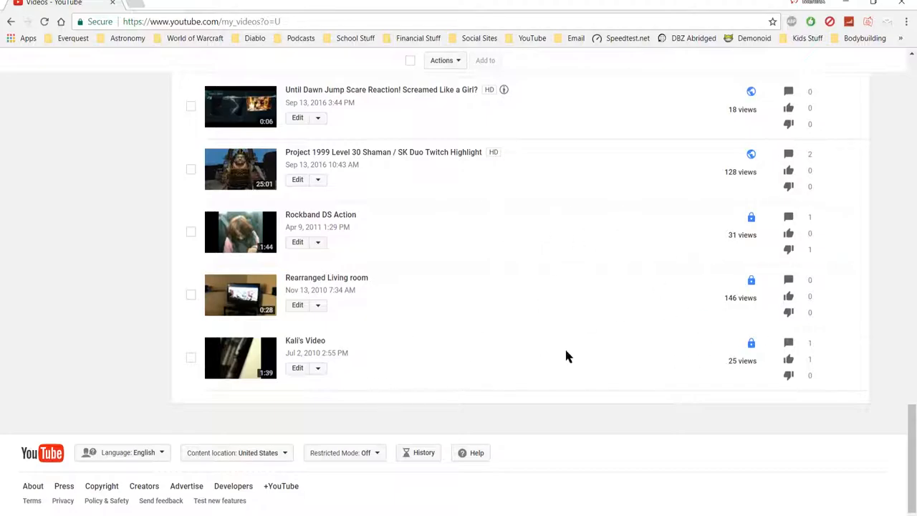
scroll("up", 3)
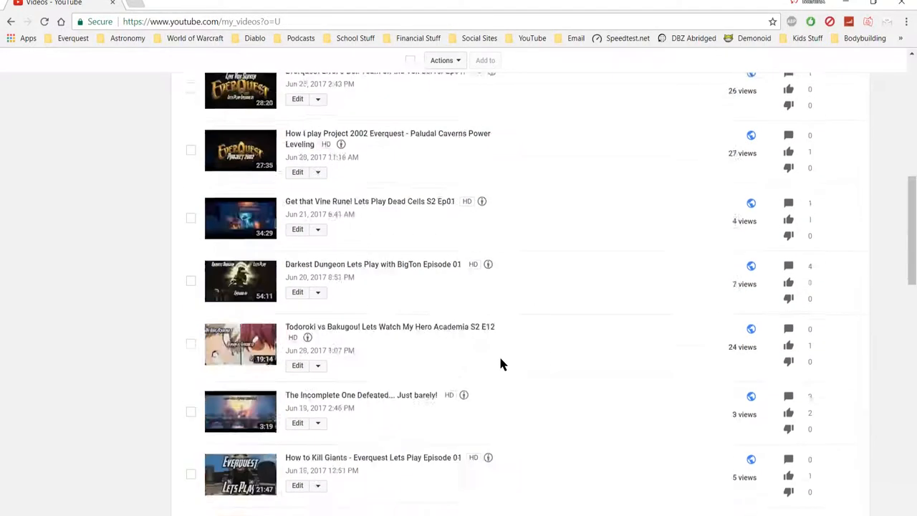
scroll("up", 3)
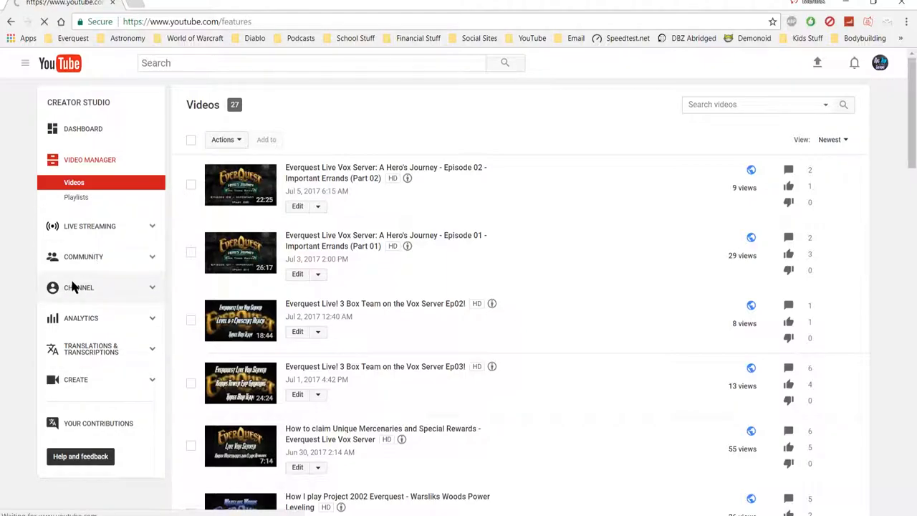
Show the channel's Status and Features page with zero copyright and community strikes
left_click(79, 286)
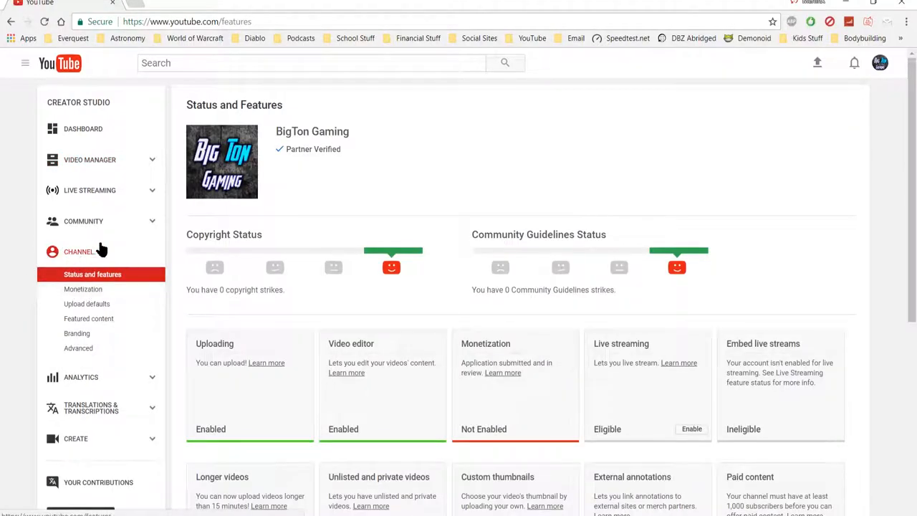
mouse_move(93, 195)
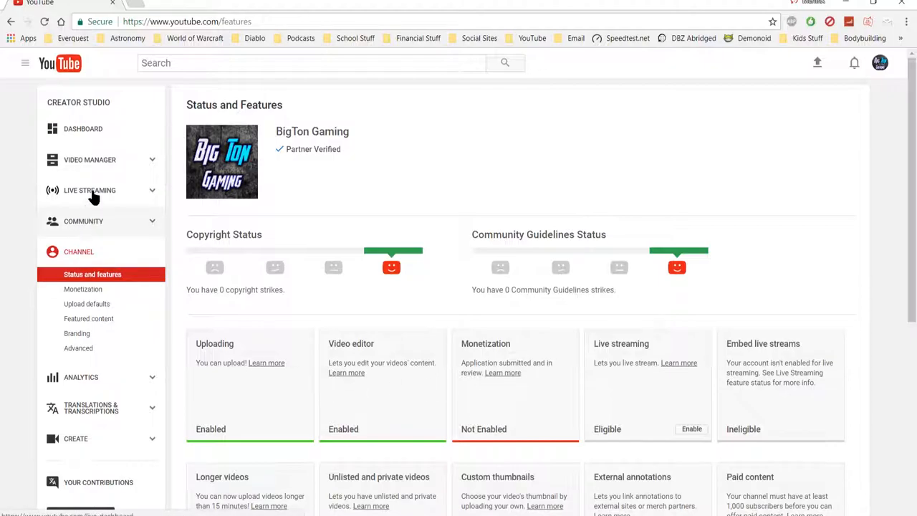
mouse_move(74, 370)
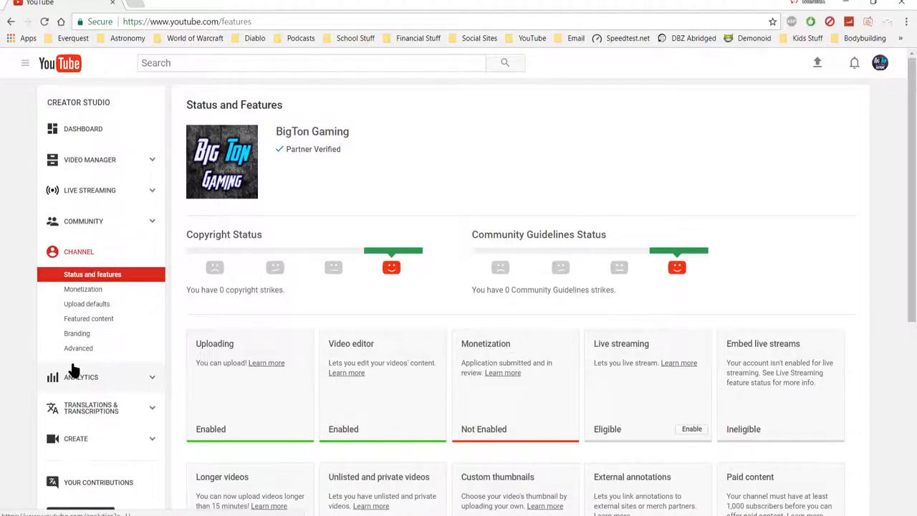
Return to the Analytics Overview showing 961 watch-time minutes and 308 views over 28 days
left_click(81, 375)
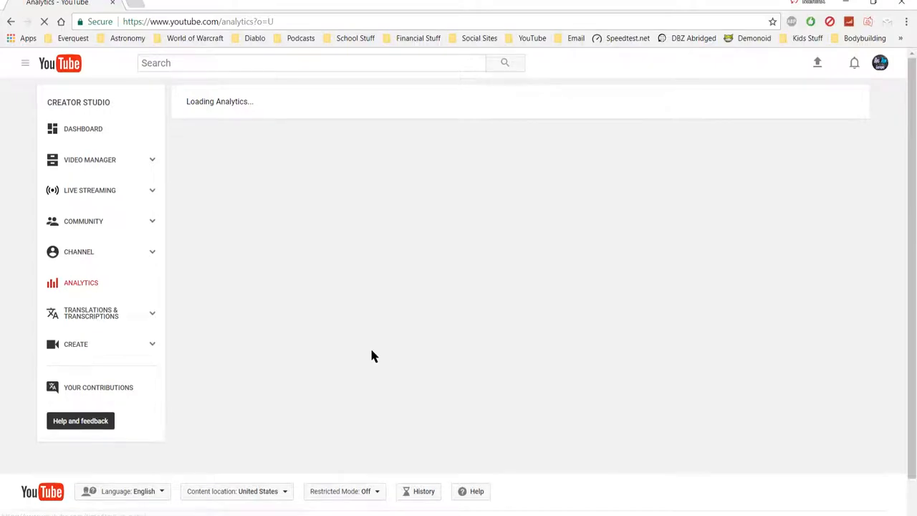
mouse_move(598, 271)
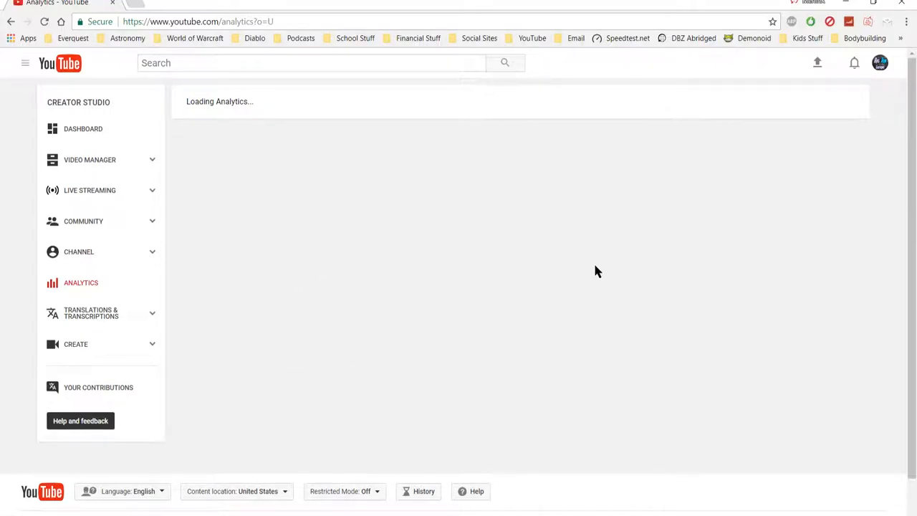
left_click(80, 282)
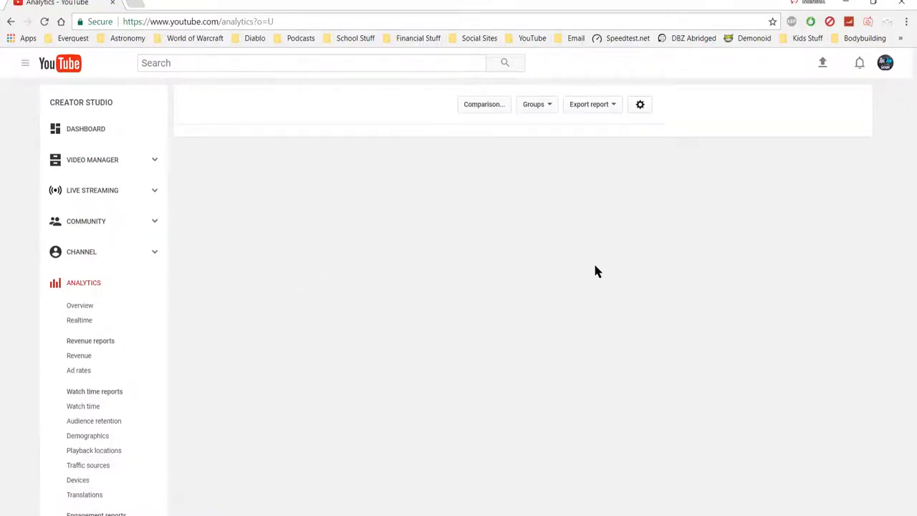
left_click(80, 303)
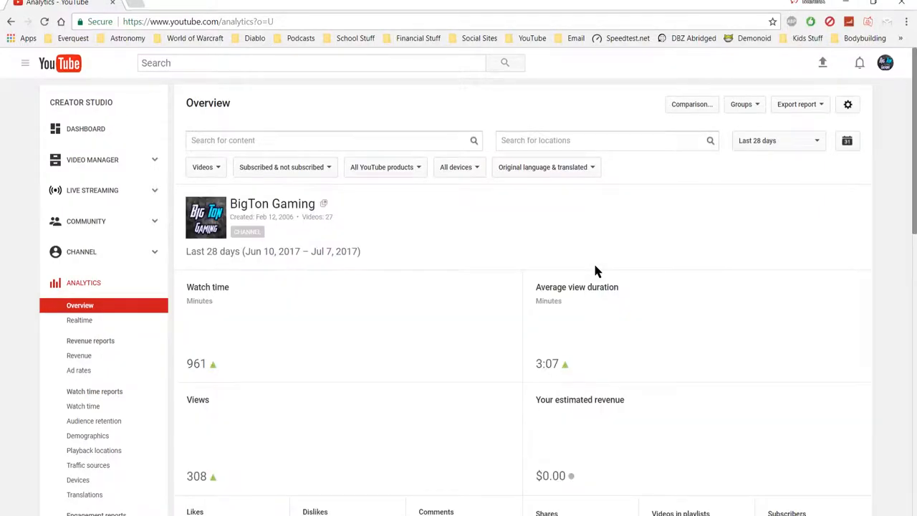
scroll("down", 3)
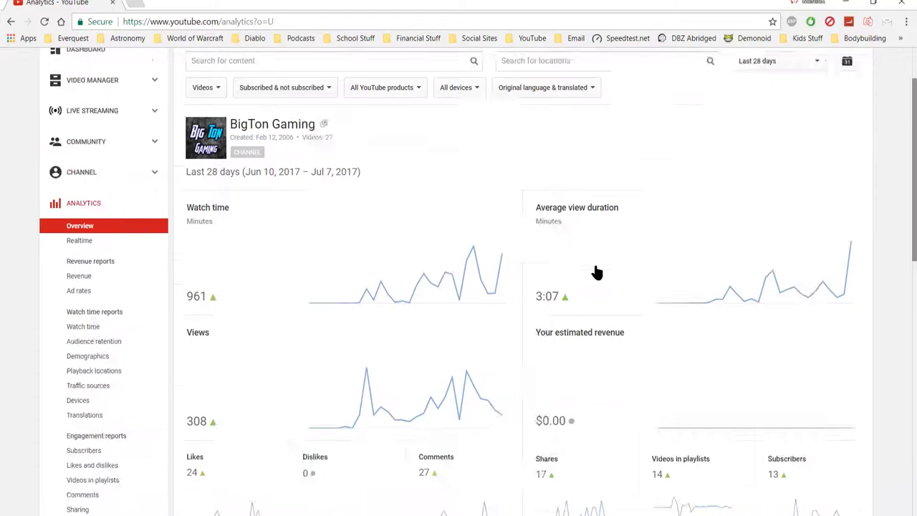
scroll("down", 3)
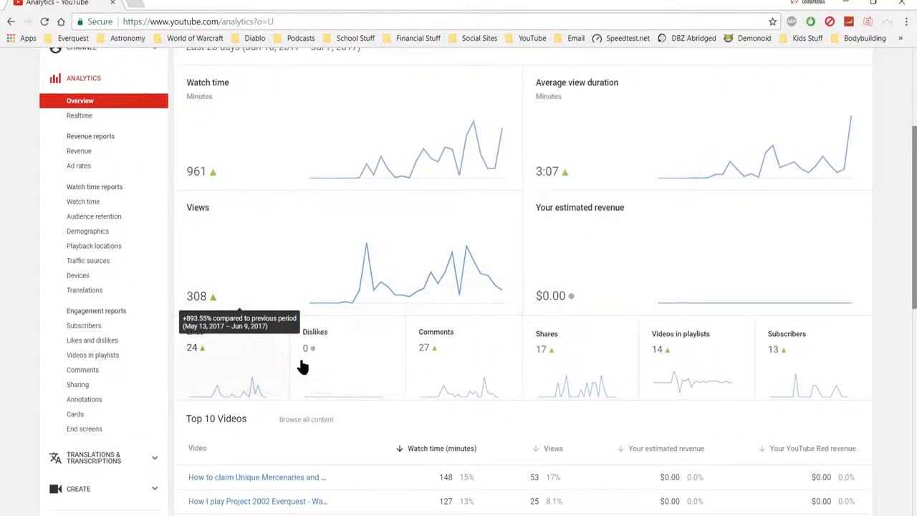
mouse_move(530, 344)
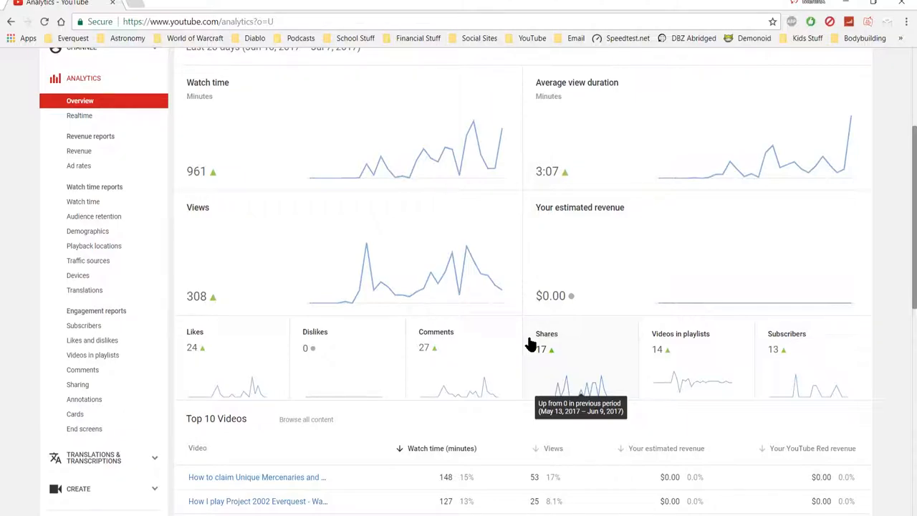
mouse_move(258, 208)
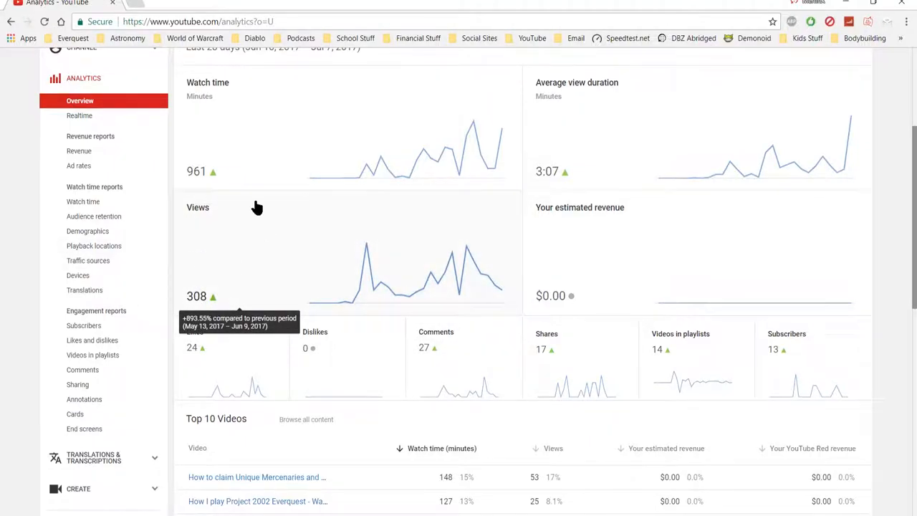
scroll("up", 3)
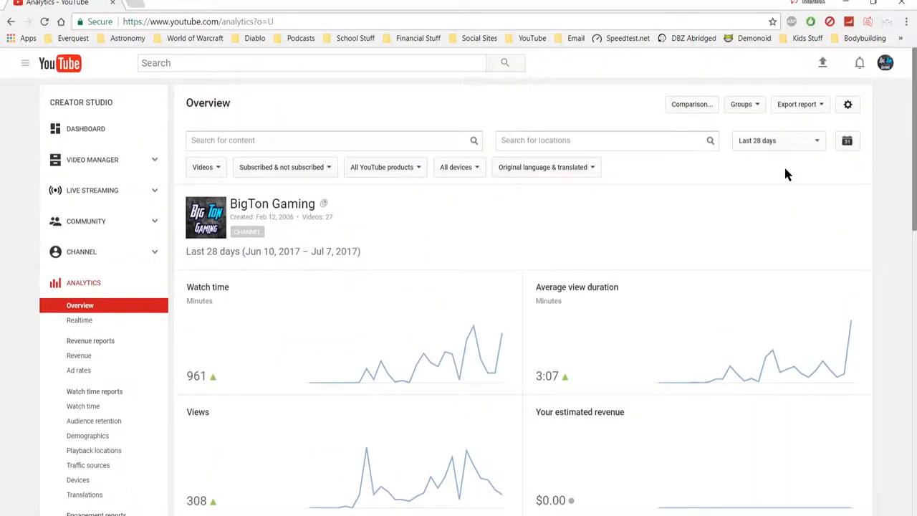
left_click(778, 141)
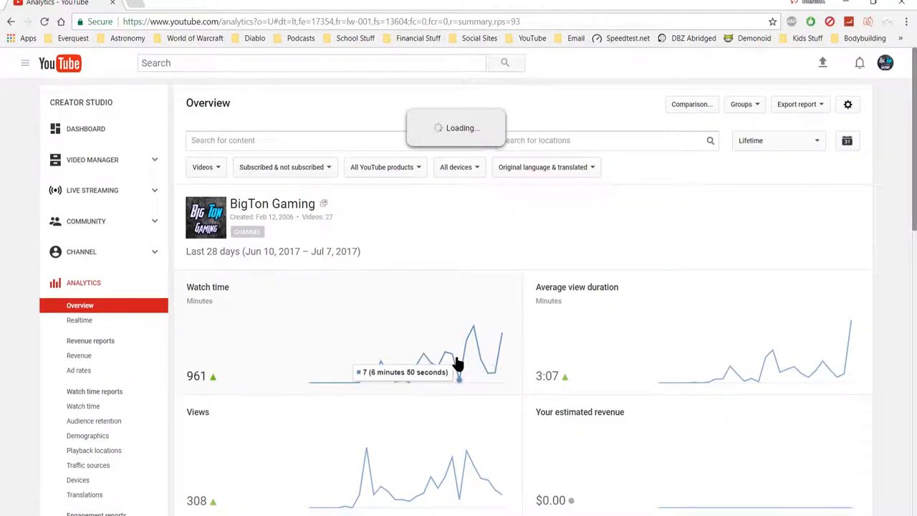
mouse_move(347, 299)
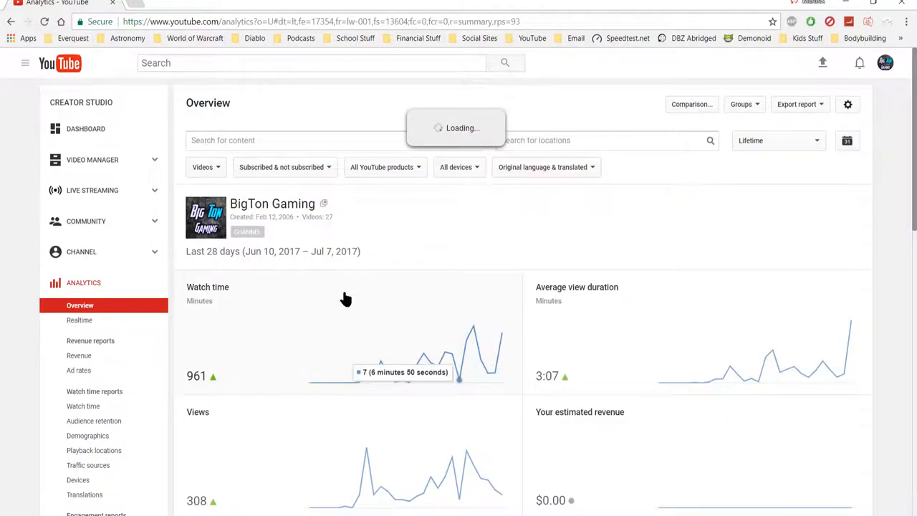
Review the lifetime Analytics Overview, then go to the Video Manager's 27-video list
left_click(776, 140)
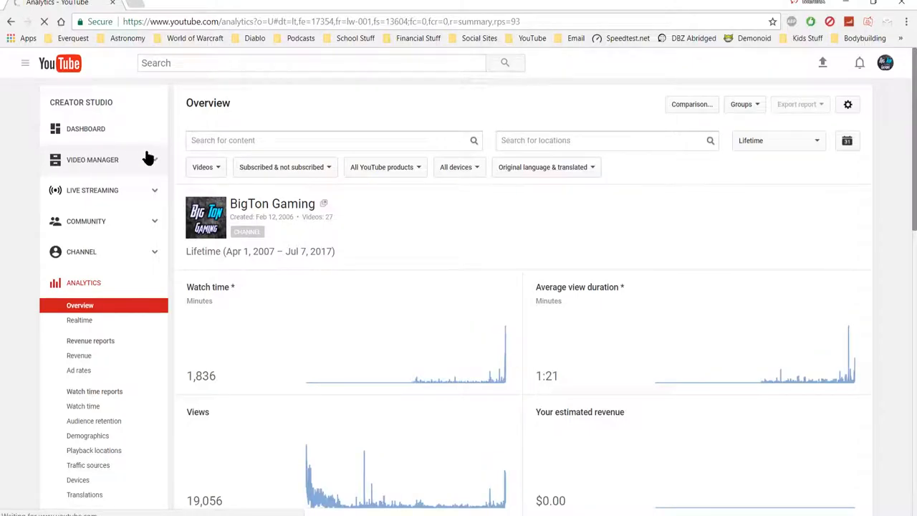
mouse_move(104, 170)
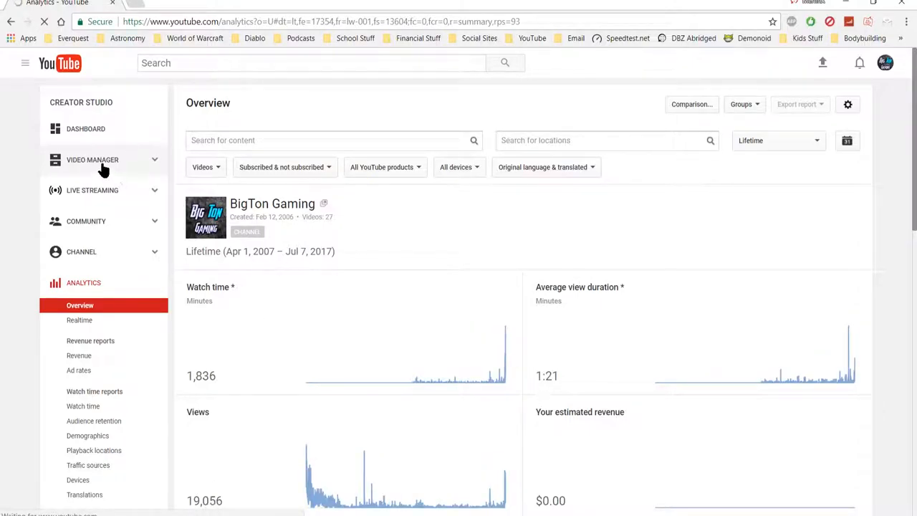
mouse_move(94, 161)
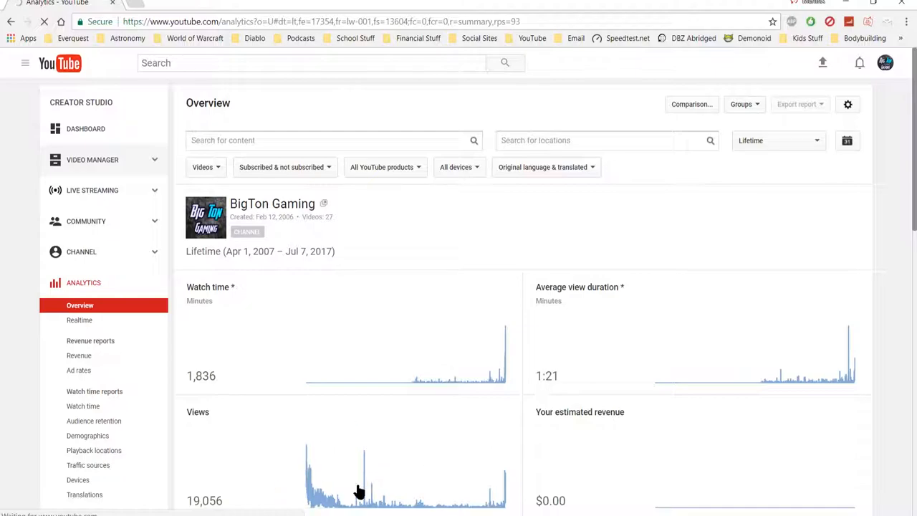
mouse_move(312, 232)
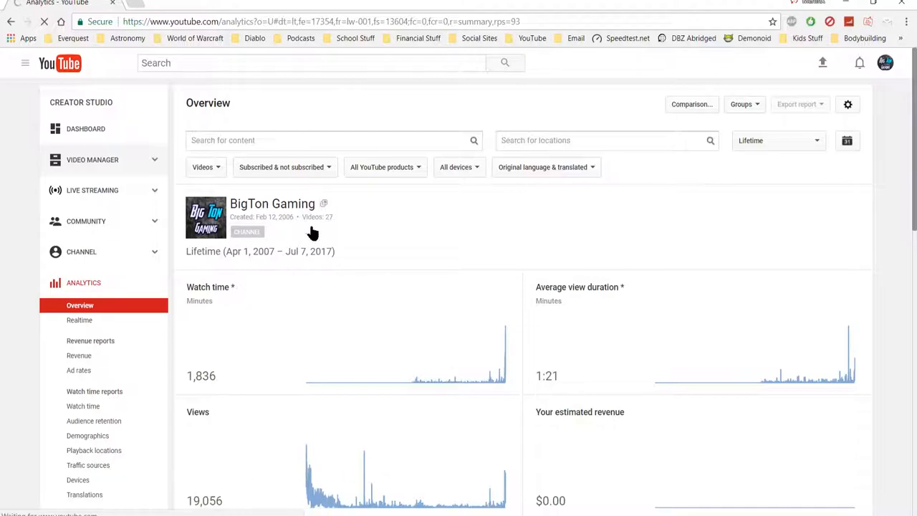
mouse_move(418, 407)
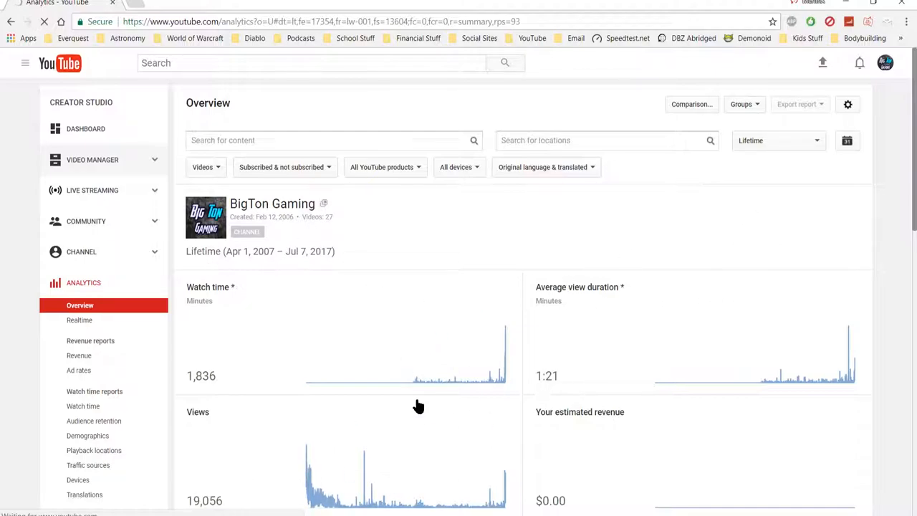
mouse_move(238, 152)
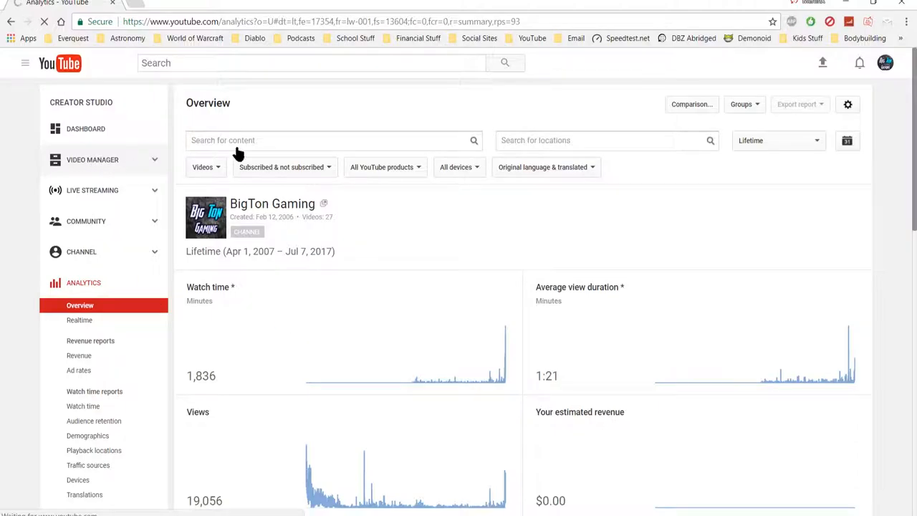
mouse_move(91, 166)
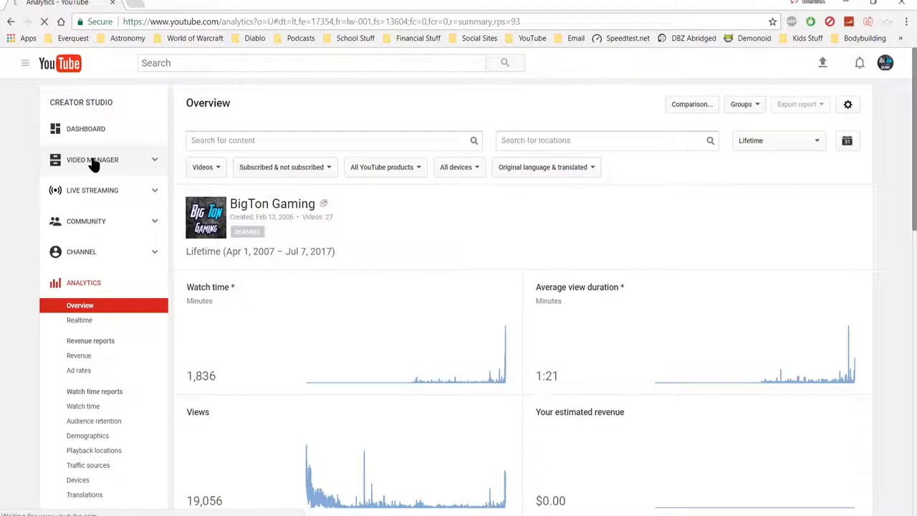
left_click(92, 159)
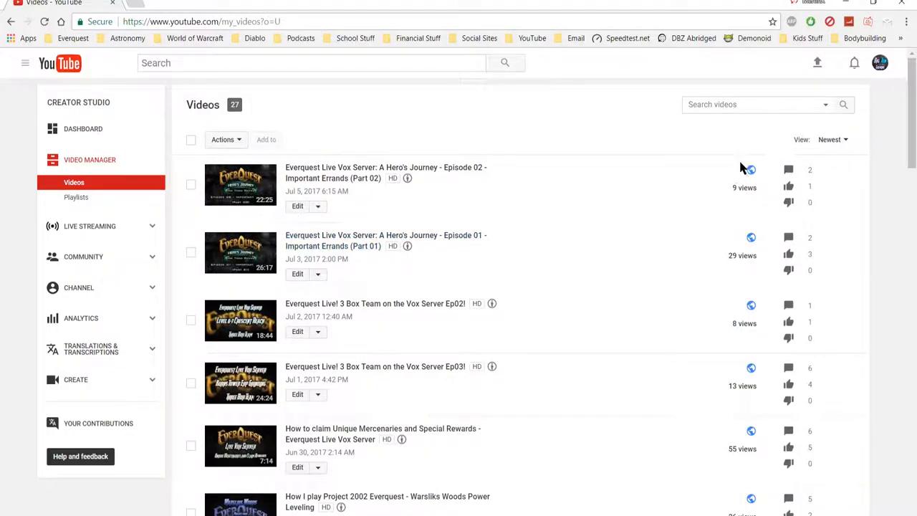
mouse_move(751, 169)
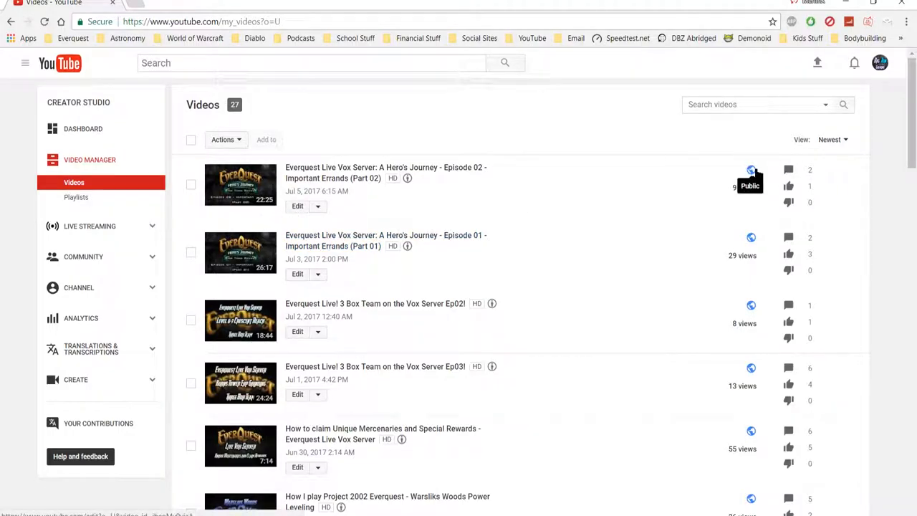
mouse_move(740, 169)
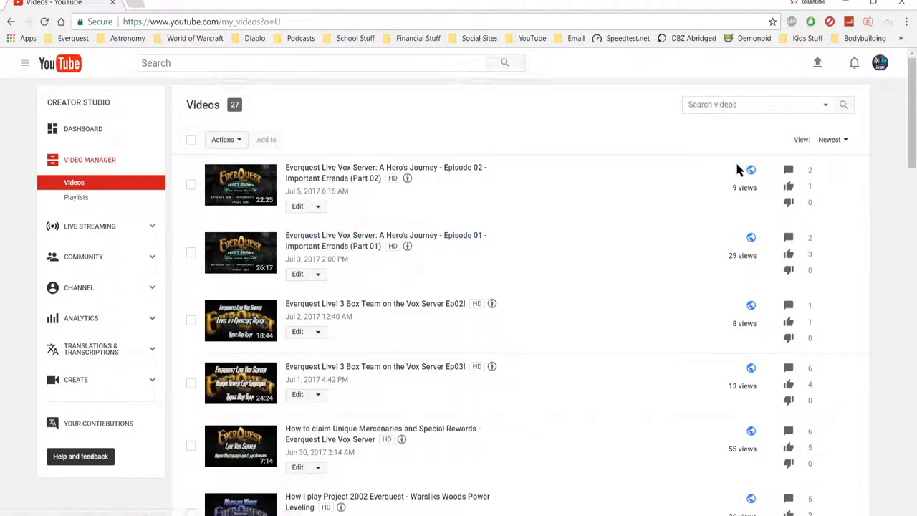
mouse_move(751, 169)
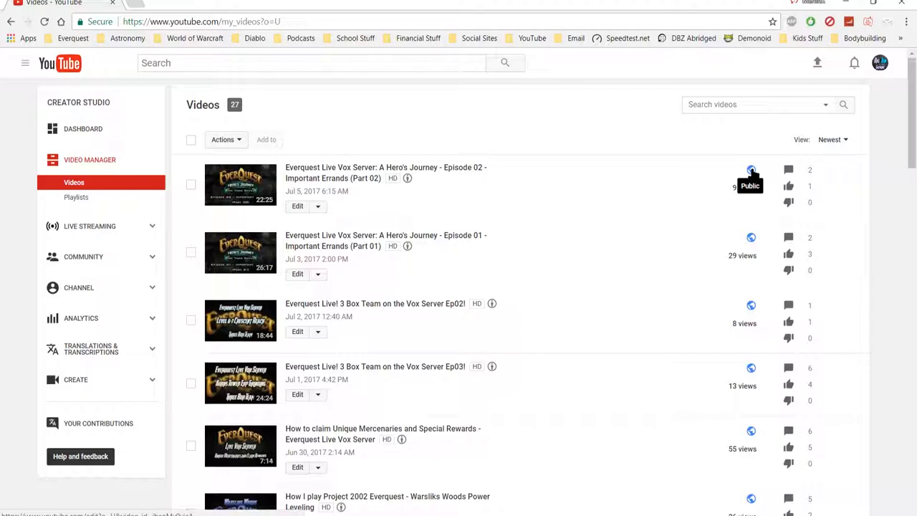
mouse_move(751, 173)
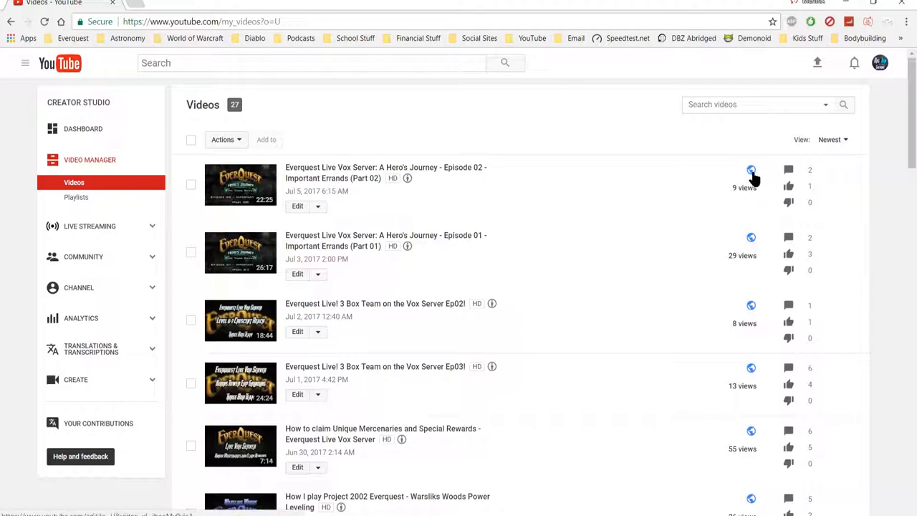
mouse_move(751, 169)
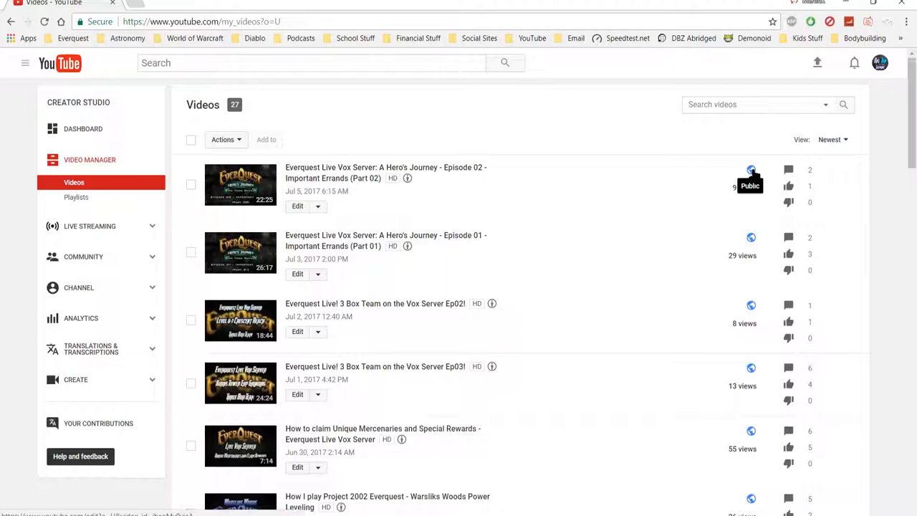
mouse_move(639, 246)
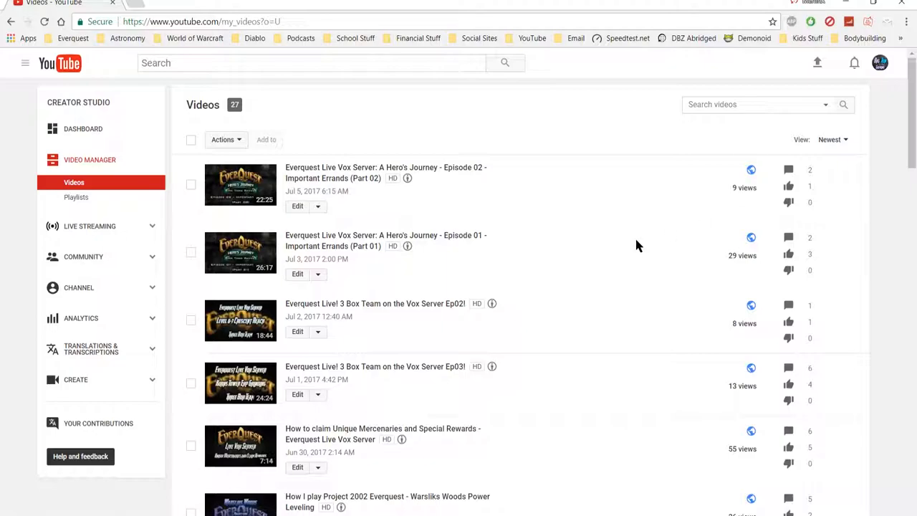
mouse_move(738, 193)
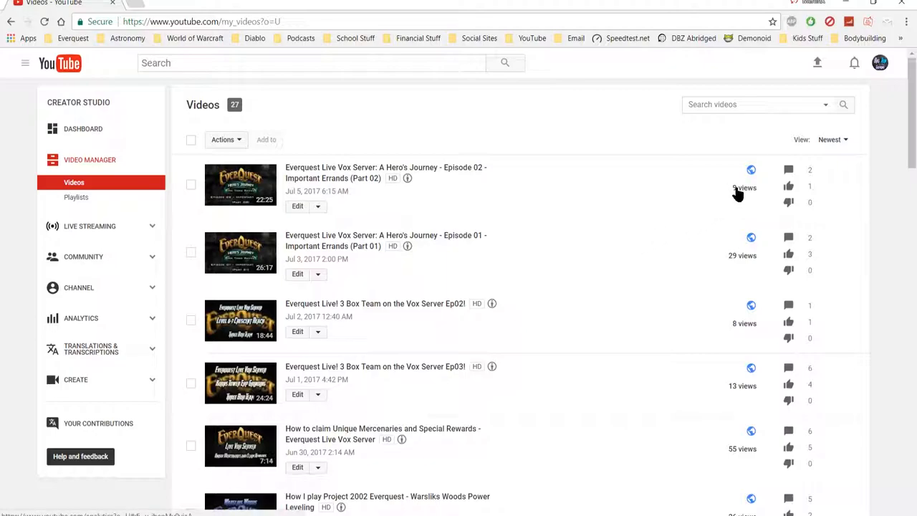
mouse_move(740, 199)
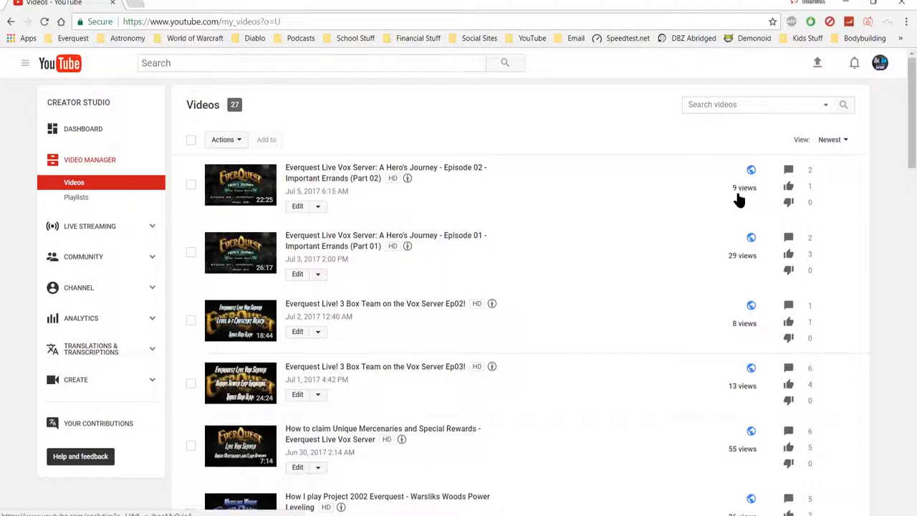
mouse_move(693, 206)
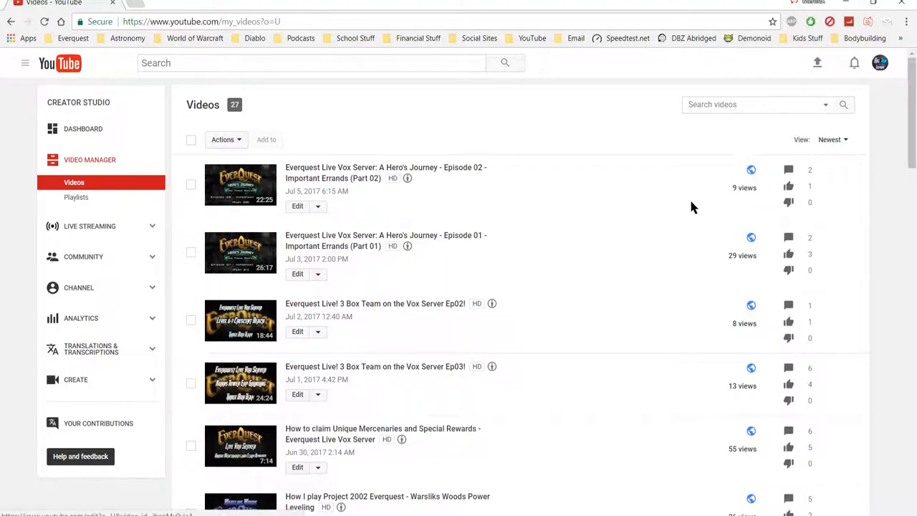
mouse_move(493, 224)
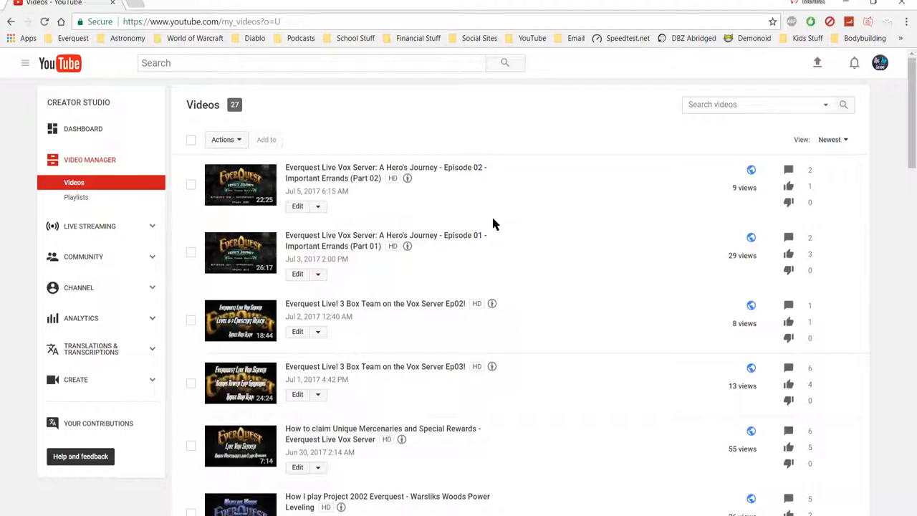
mouse_move(750, 212)
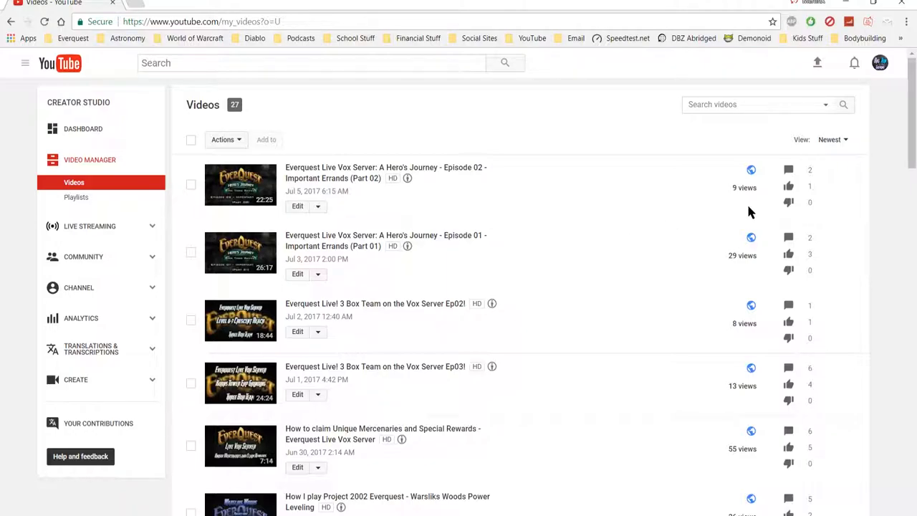
mouse_move(742, 198)
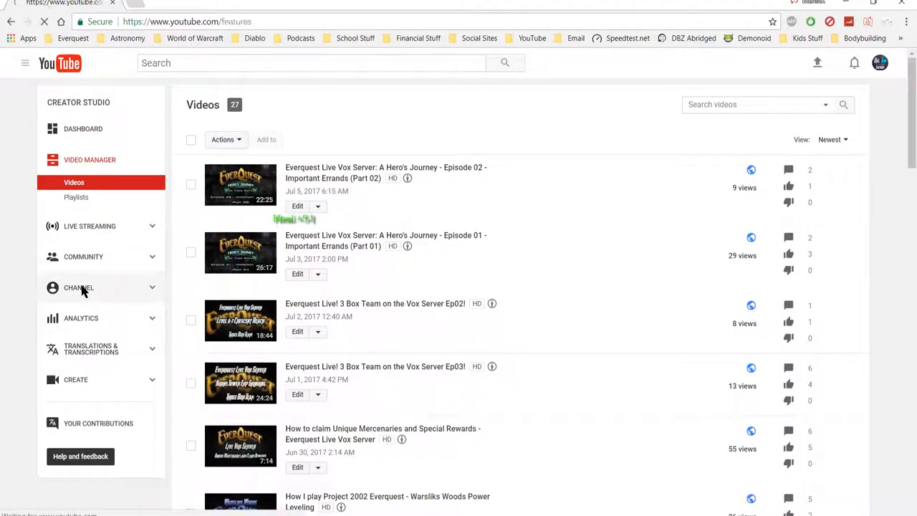
Go from the 27 public uploads list to the channel's Status and Features page
left_click(77, 287)
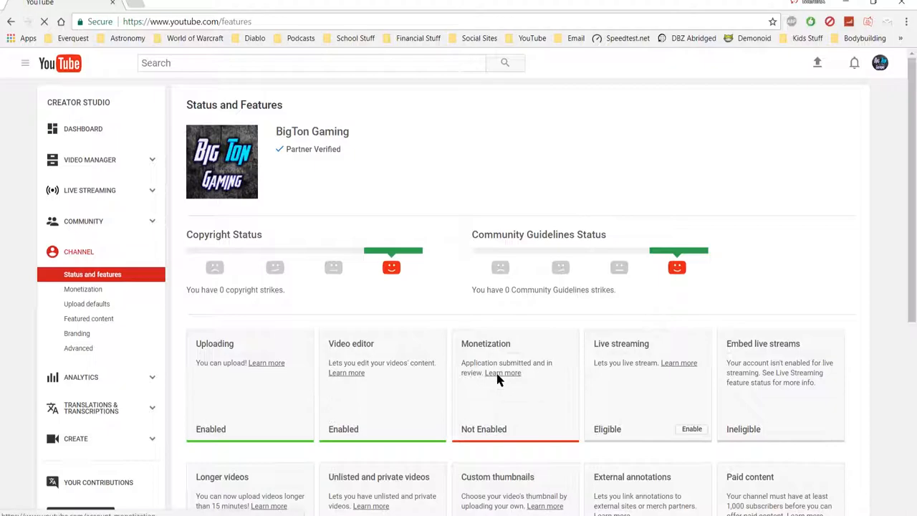
View the Monetization page showing 420 of 10,000 views needed, then head to the Dashboard
left_click(83, 289)
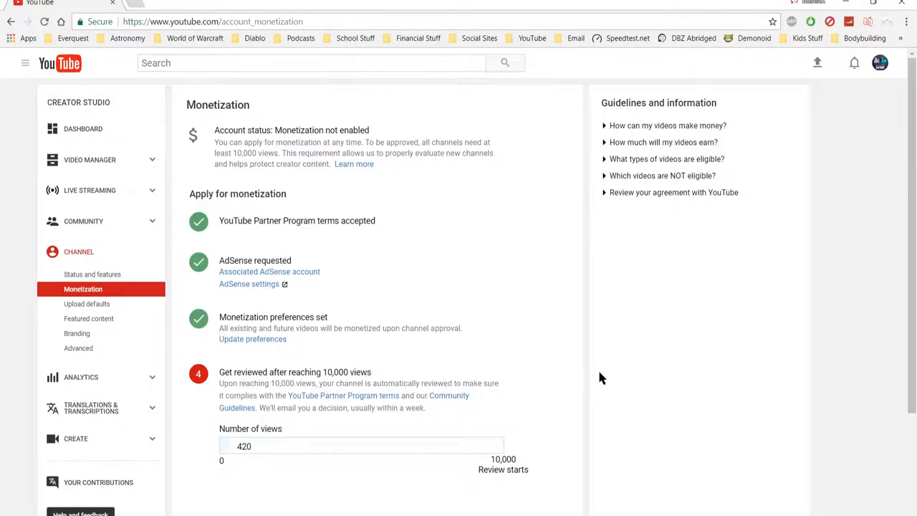
mouse_move(265, 237)
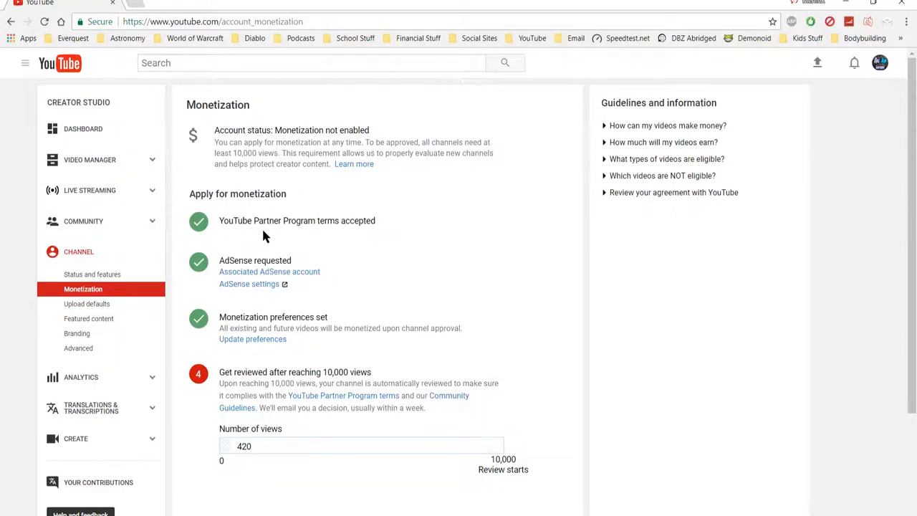
left_click(83, 129)
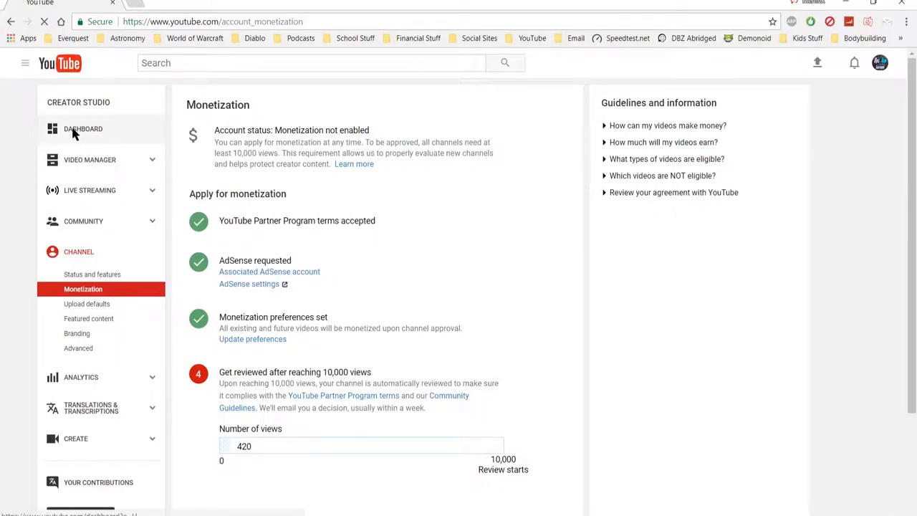
left_click(83, 129)
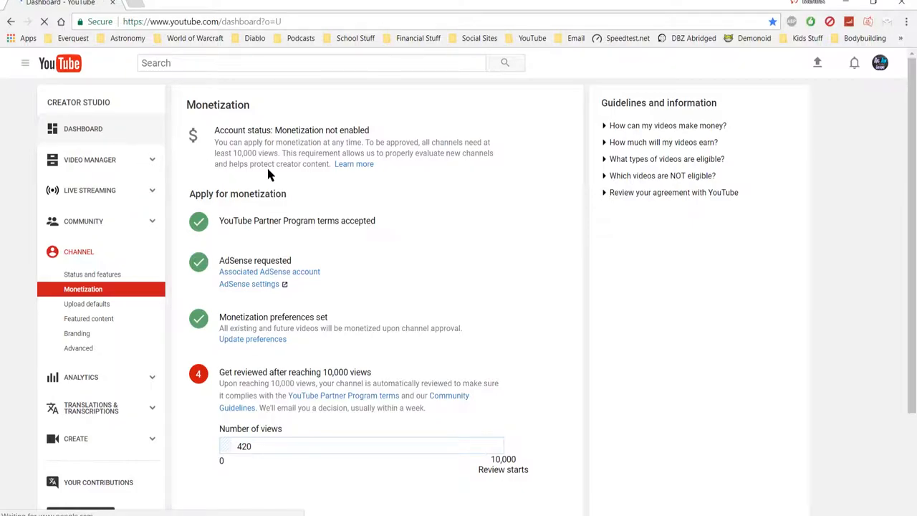
From the Dashboard, return to Status and Features showing the monetization application in review
left_click(83, 129)
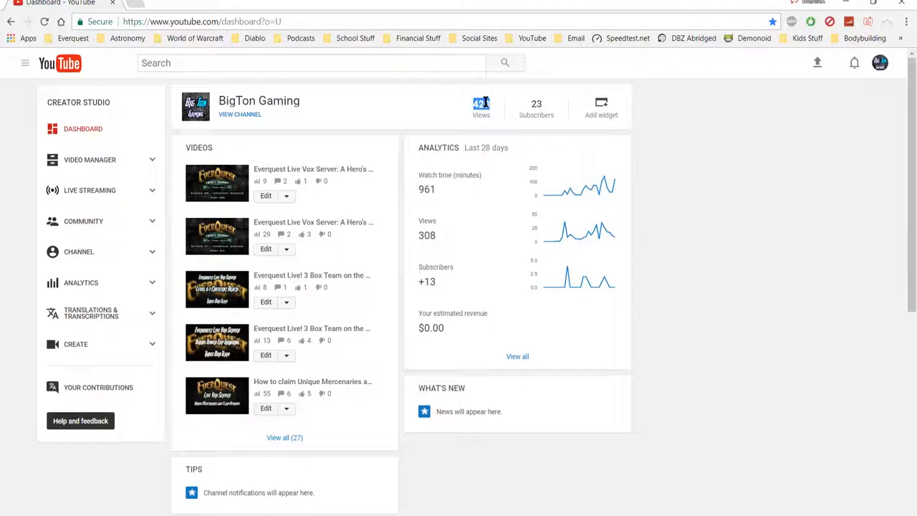
mouse_move(80, 283)
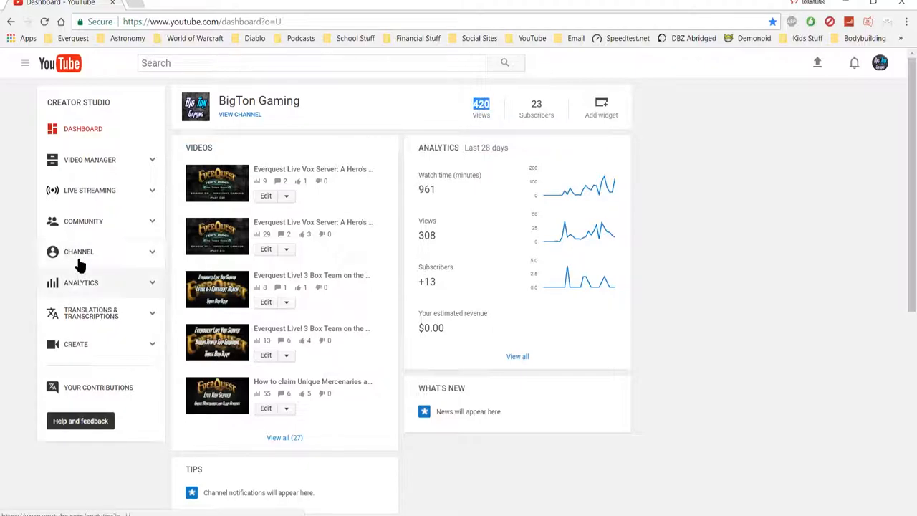
left_click(79, 252)
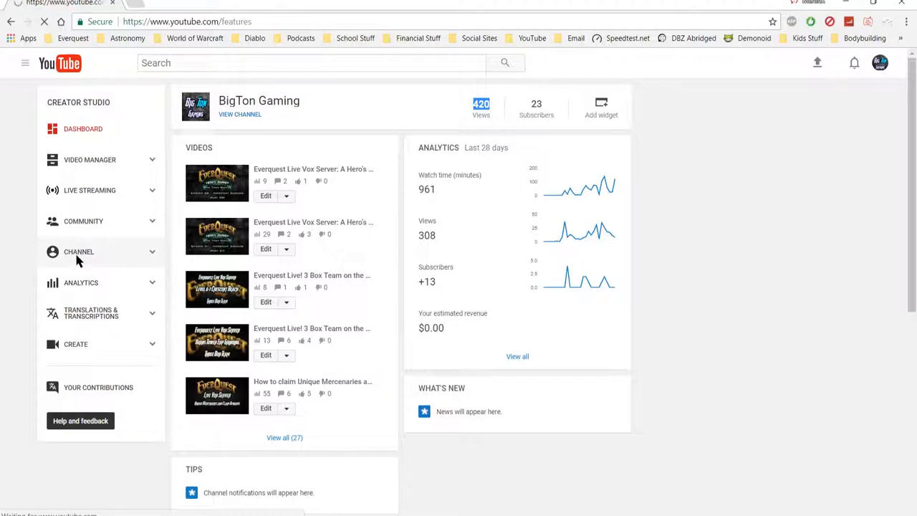
left_click(79, 252)
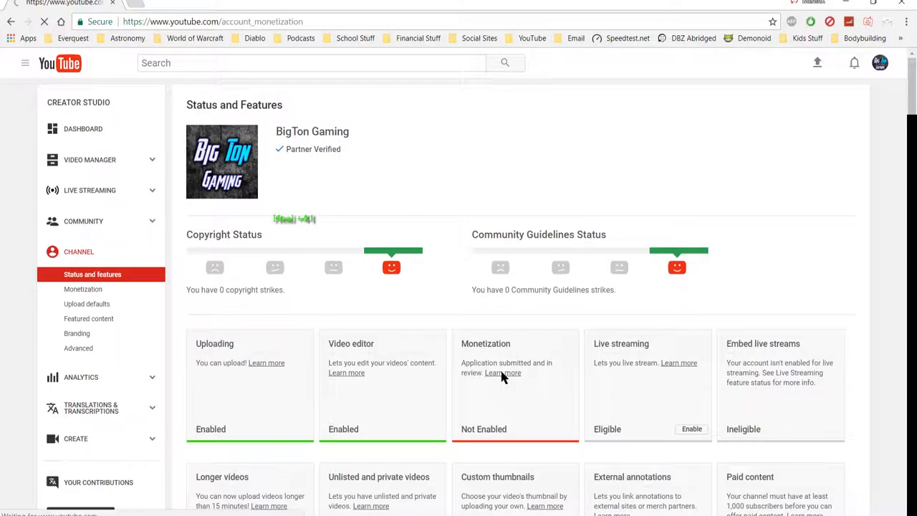
Revisit Channel > Monetization via Learn more, showing 420 of 10,000 views before review
left_click(83, 290)
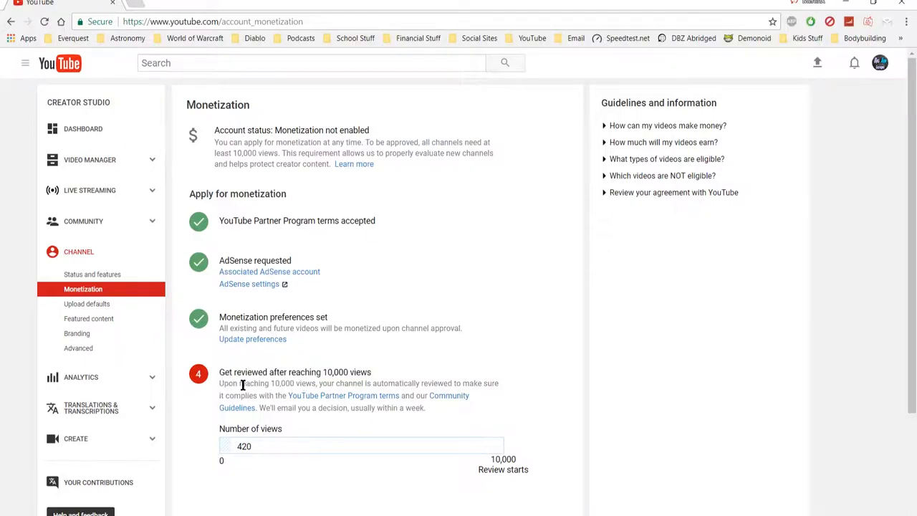
mouse_move(480, 384)
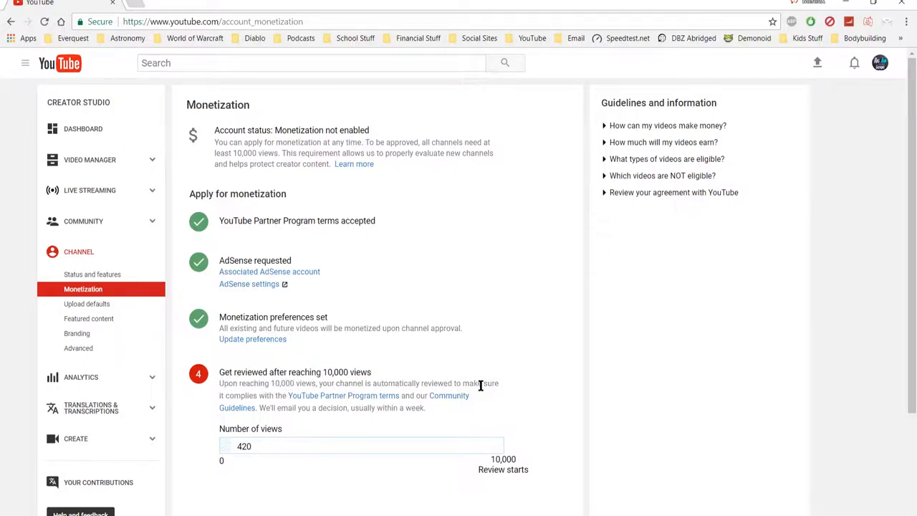
mouse_move(372, 396)
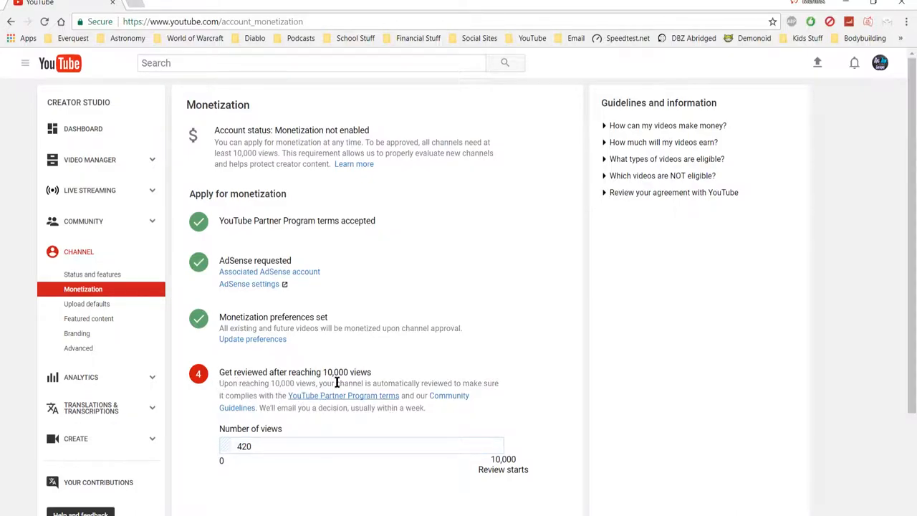
mouse_move(323, 396)
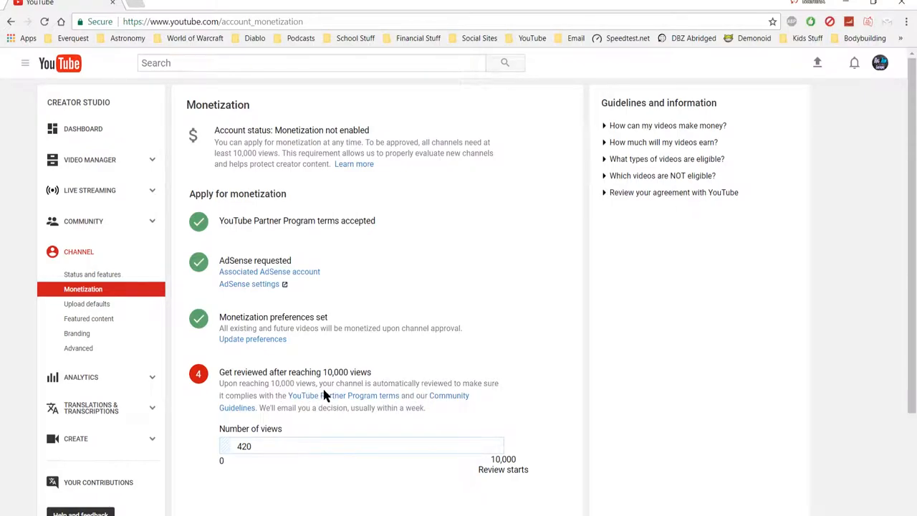
mouse_move(479, 387)
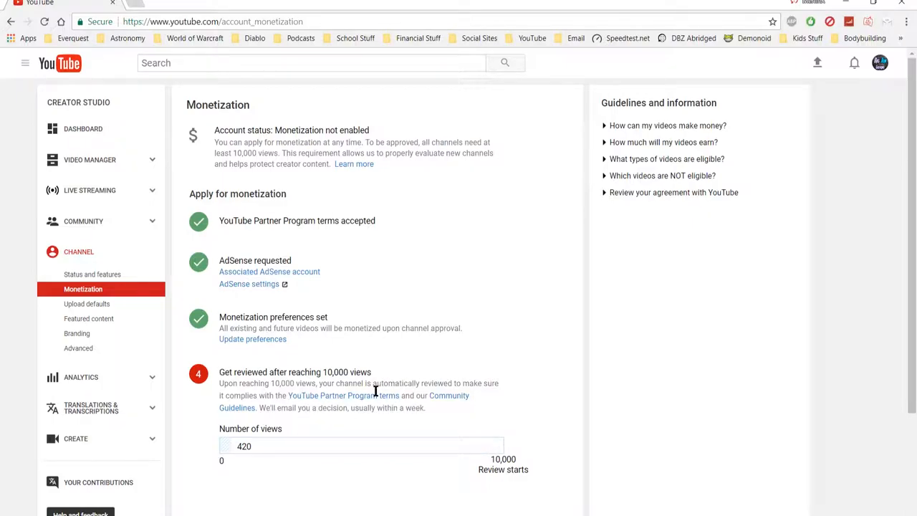
mouse_move(376, 387)
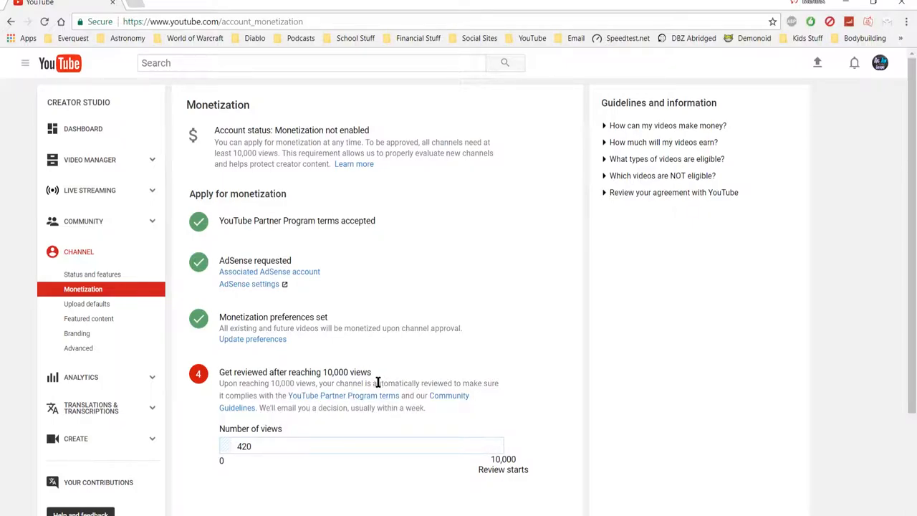
mouse_move(479, 384)
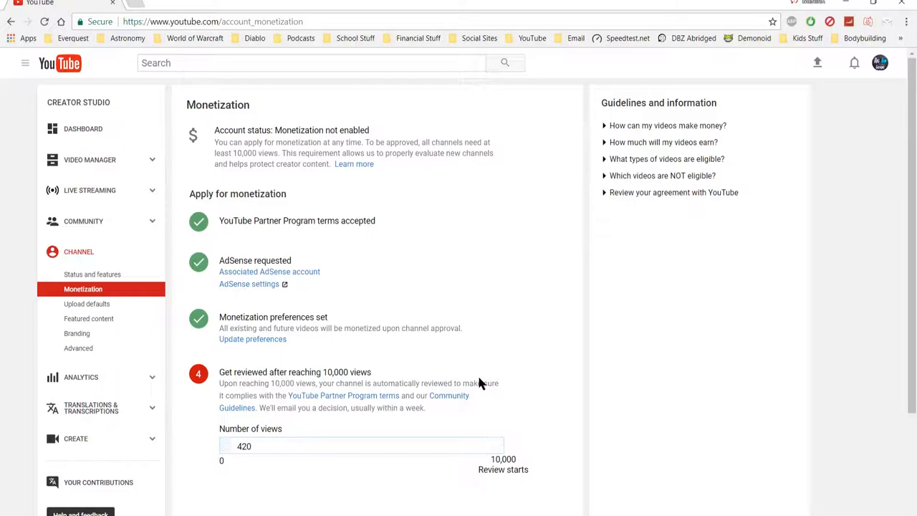
mouse_move(295, 398)
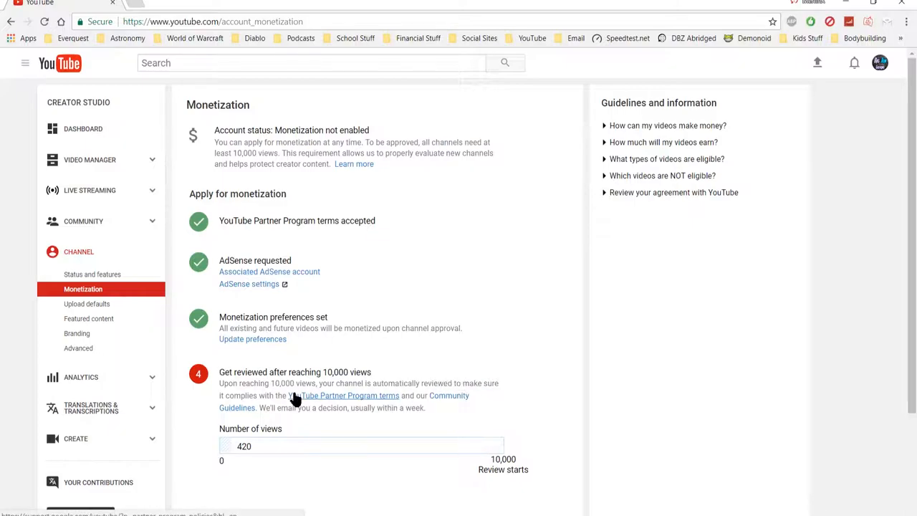
mouse_move(328, 410)
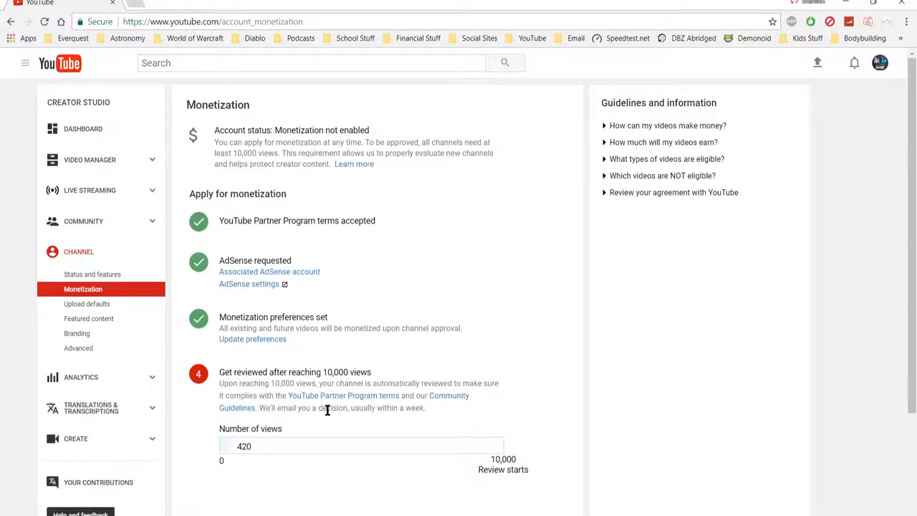
mouse_move(403, 433)
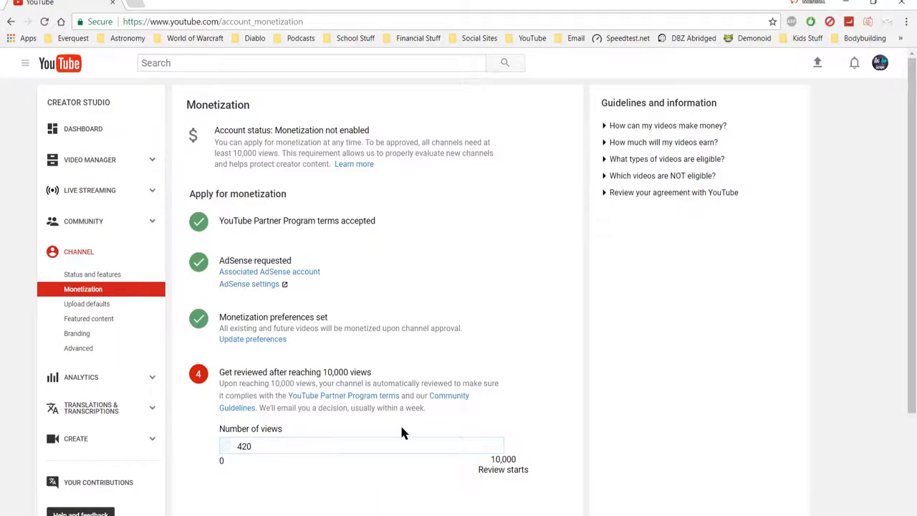
mouse_move(330, 423)
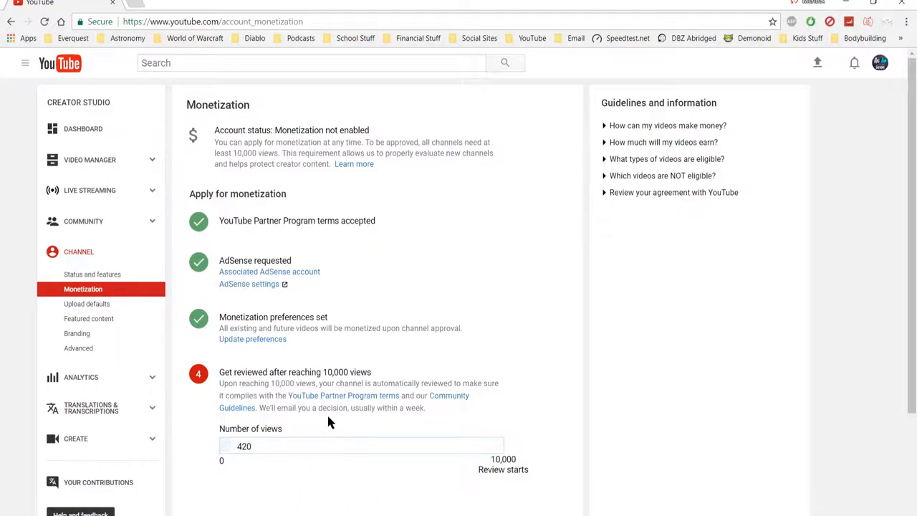
mouse_move(391, 373)
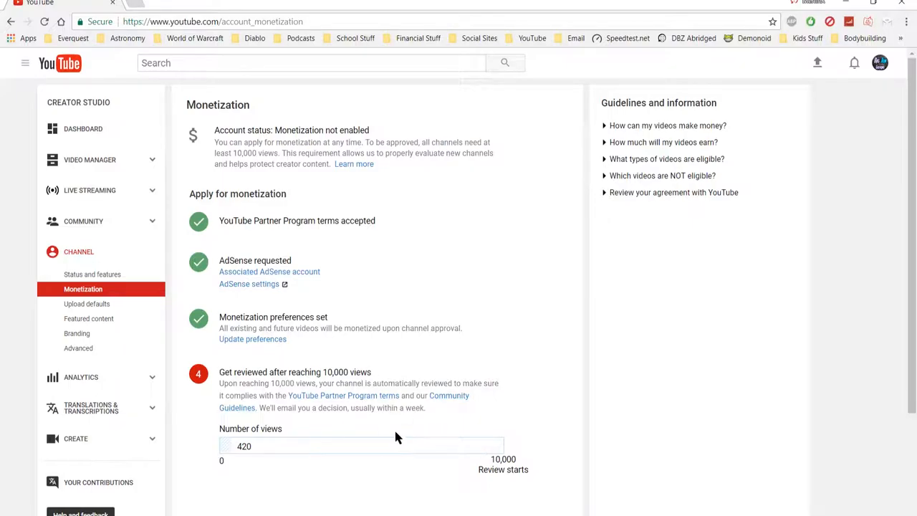
mouse_move(351, 407)
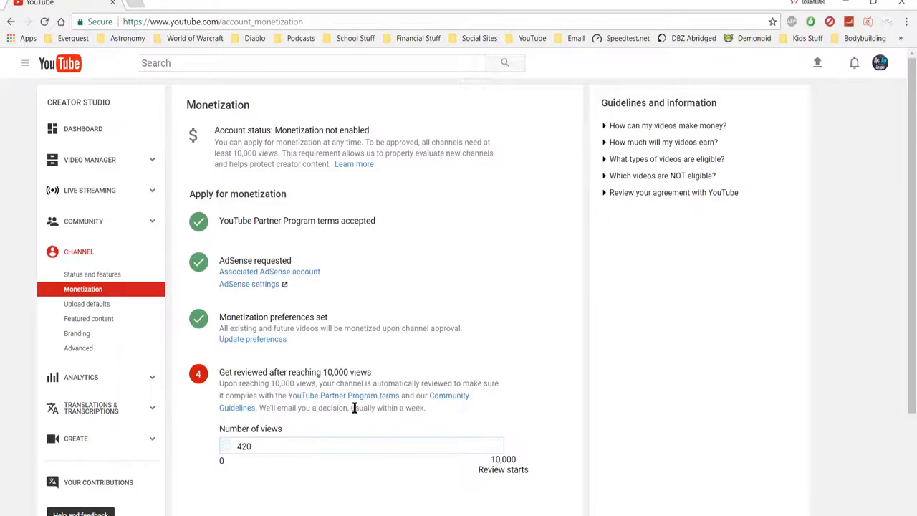
double_click(412, 406)
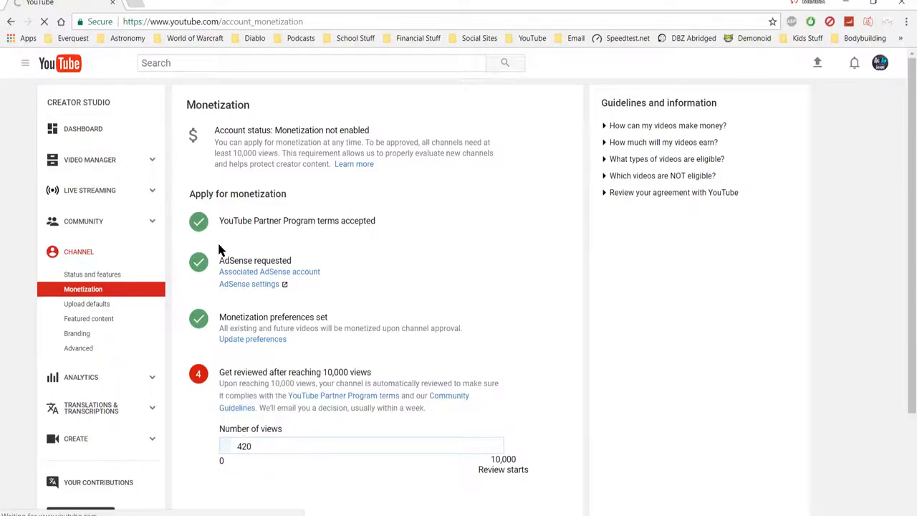
Browse the full 27-upload Videos list with dates and view counts, then return to the Dashboard
left_click(83, 129)
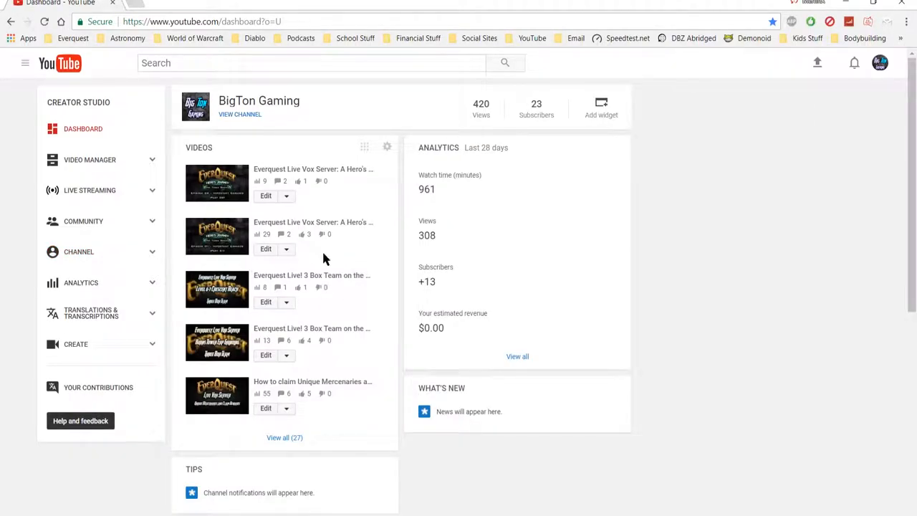
left_click(89, 159)
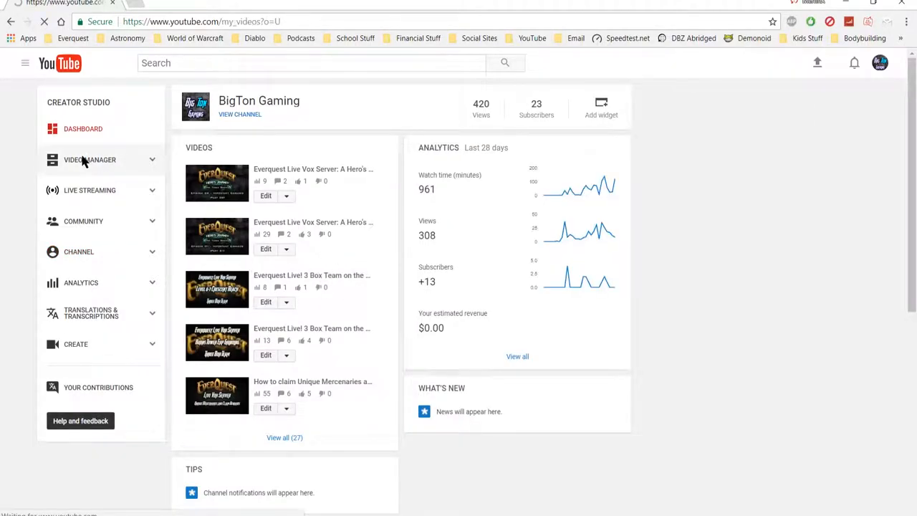
left_click(89, 159)
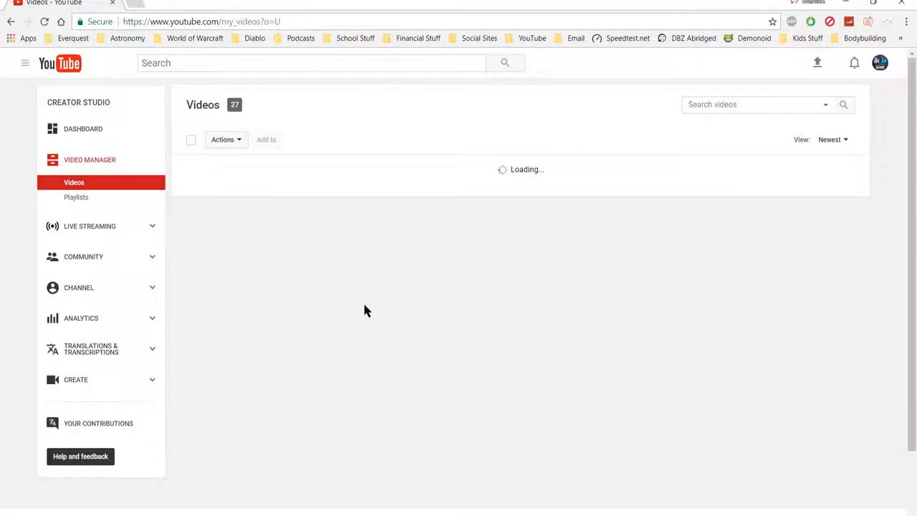
mouse_move(564, 258)
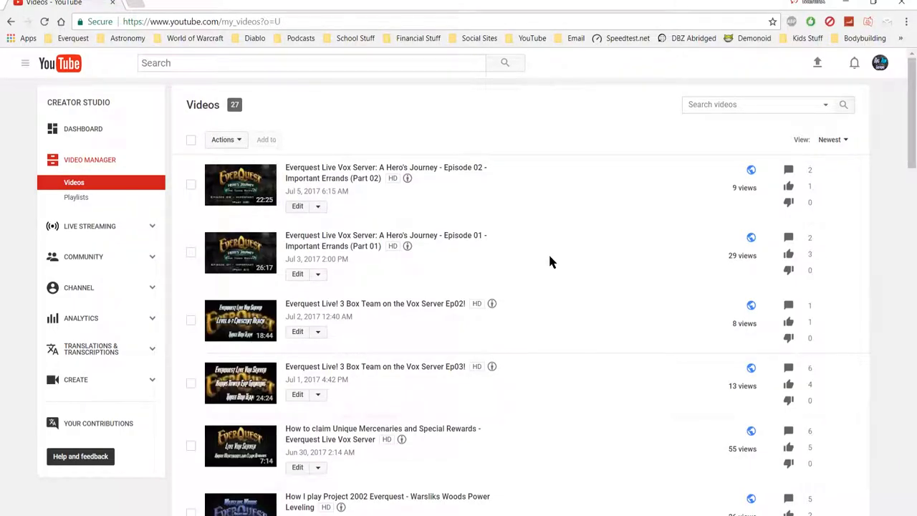
scroll("down", 3)
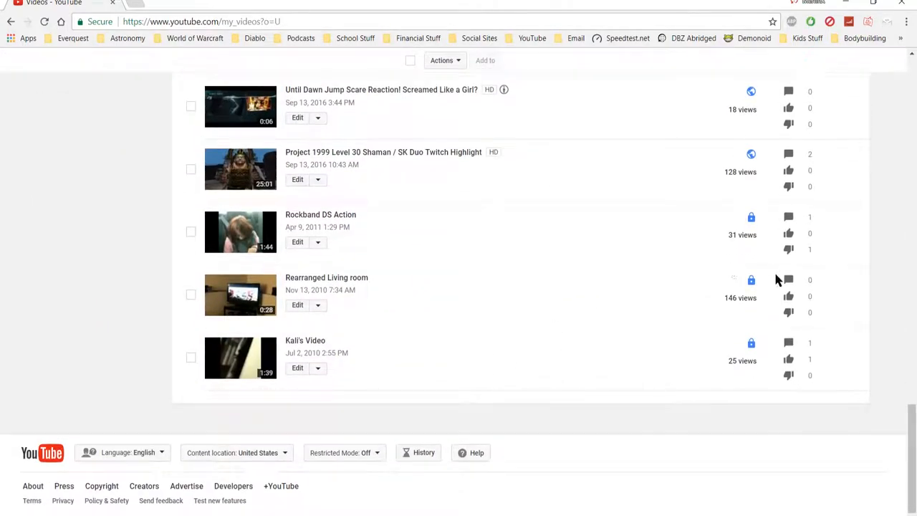
mouse_move(732, 109)
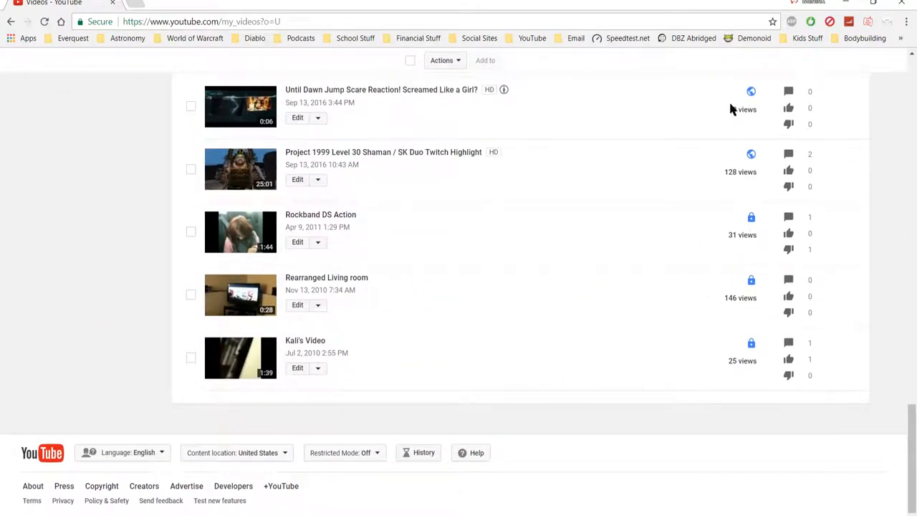
scroll("up", 3)
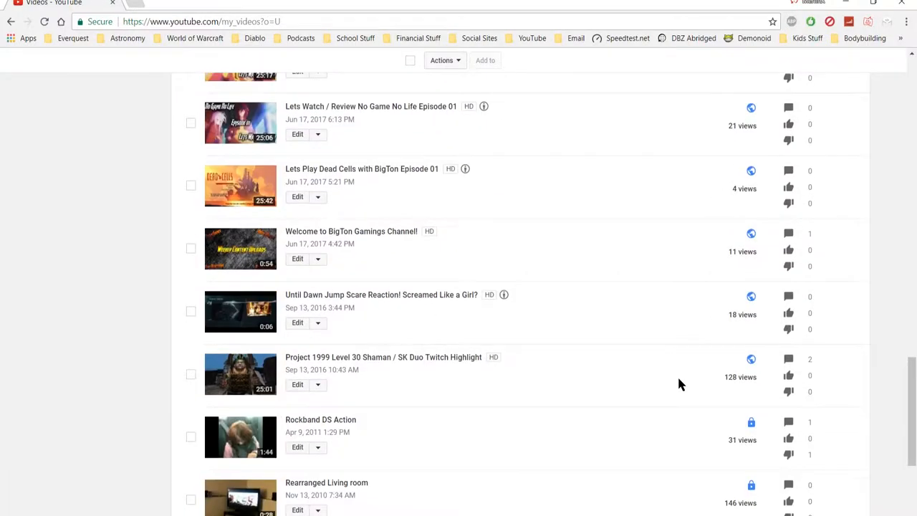
scroll("up", 3)
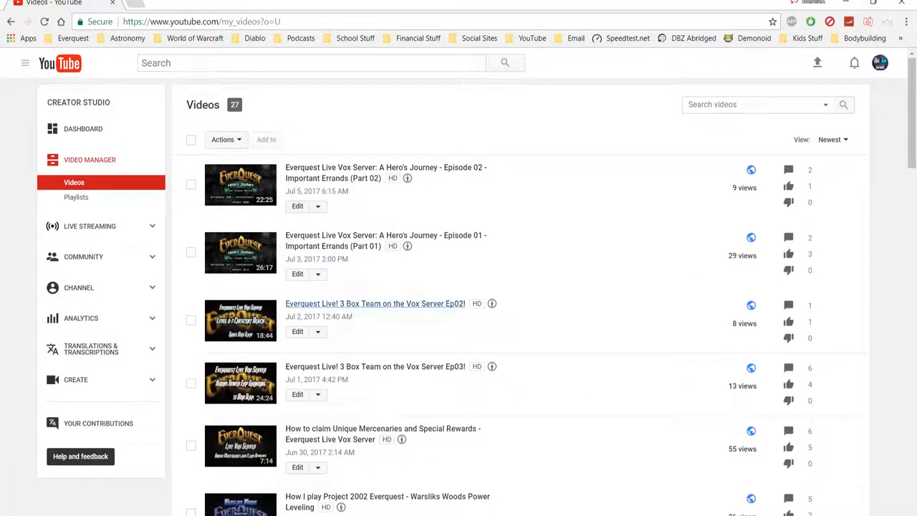
left_click(375, 303)
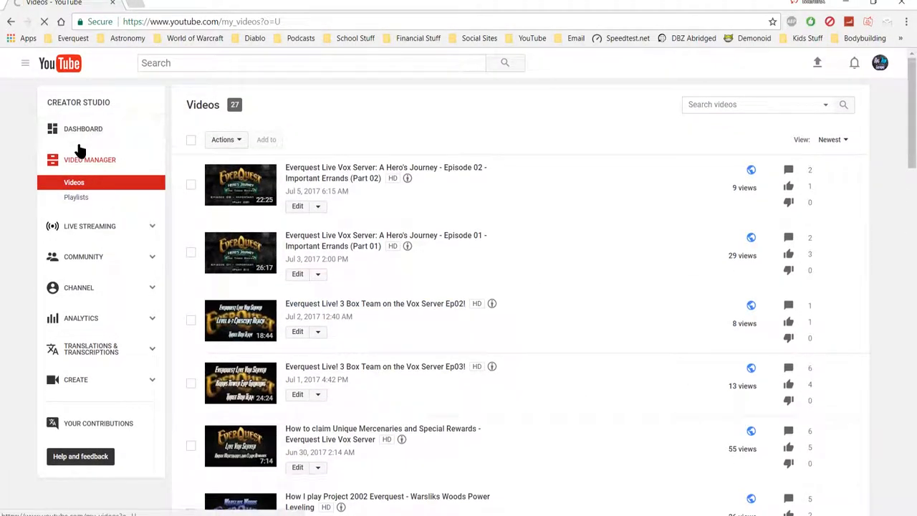
left_click(83, 129)
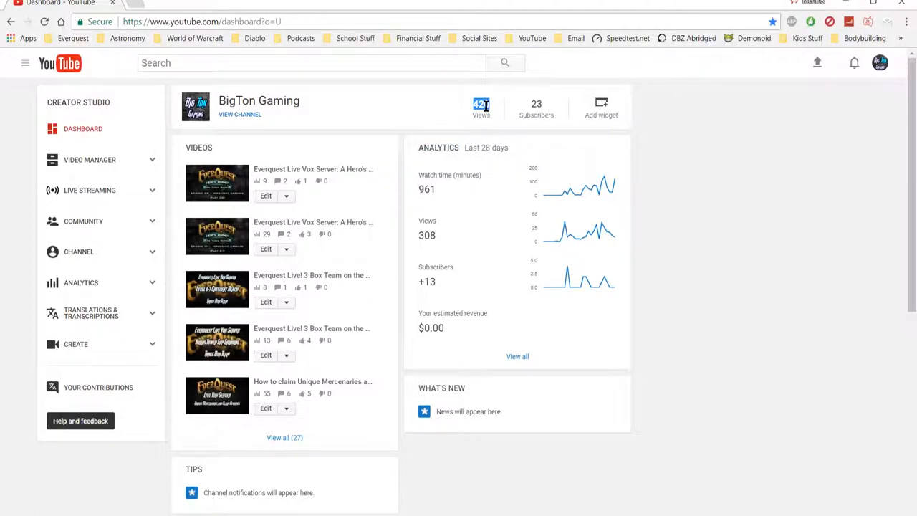
mouse_move(473, 257)
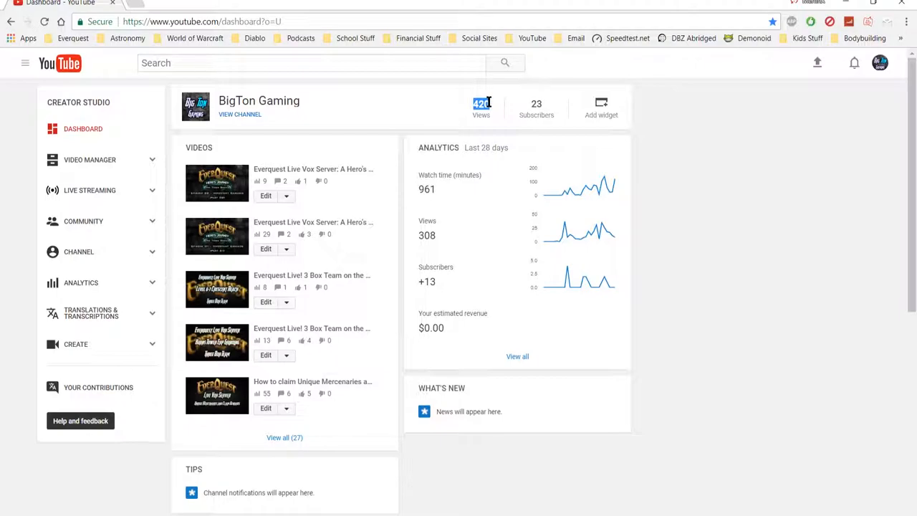
mouse_move(476, 118)
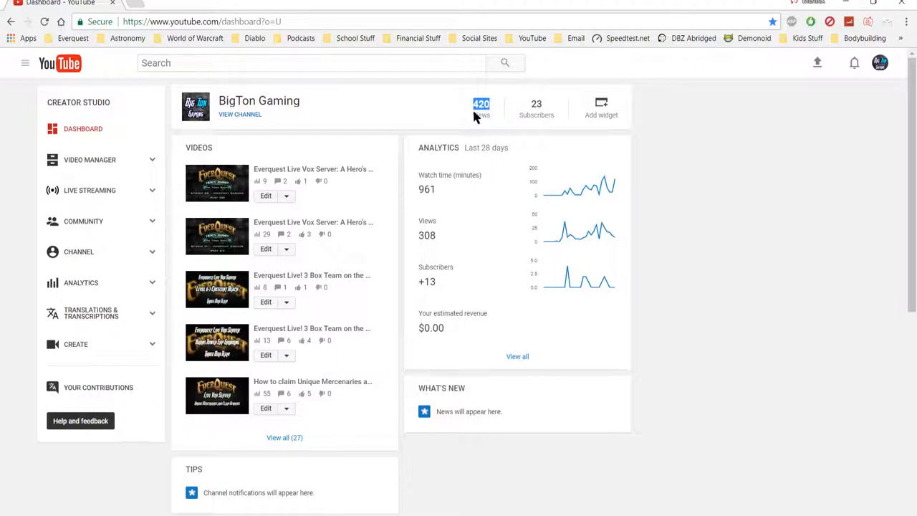
scroll("down", 3)
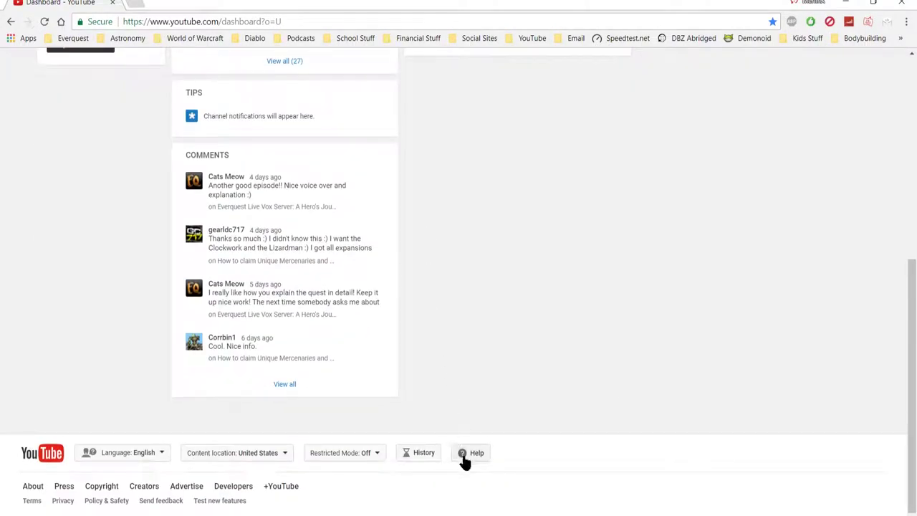
mouse_move(474, 456)
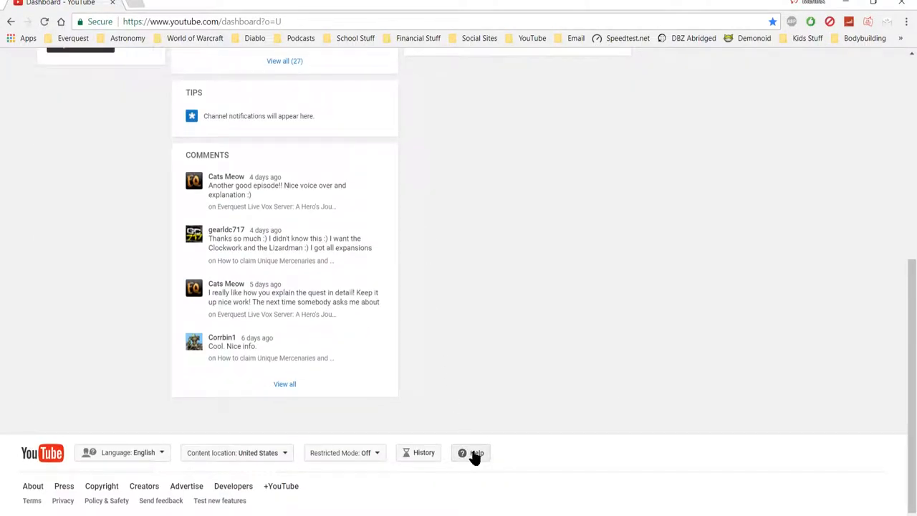
Bring up the Help panel with Email and Send feedback contact options over the dashboard
left_click(469, 452)
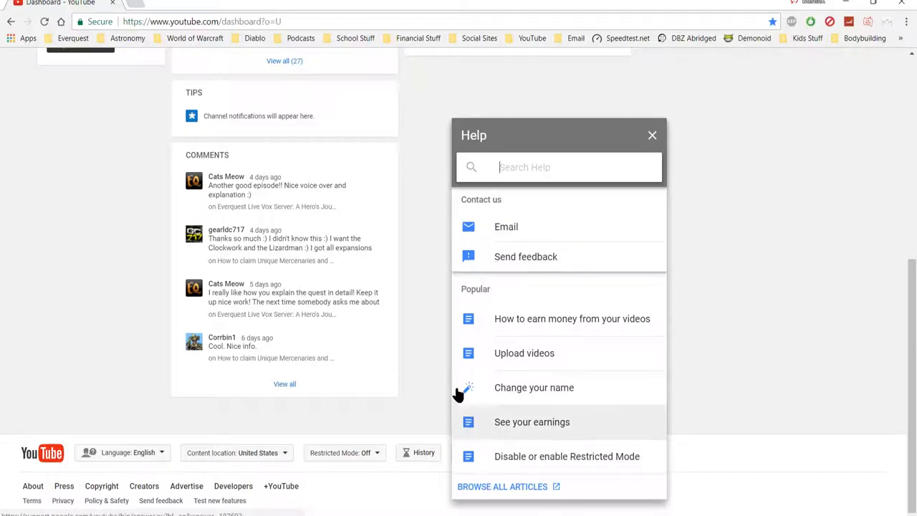
mouse_move(149, 276)
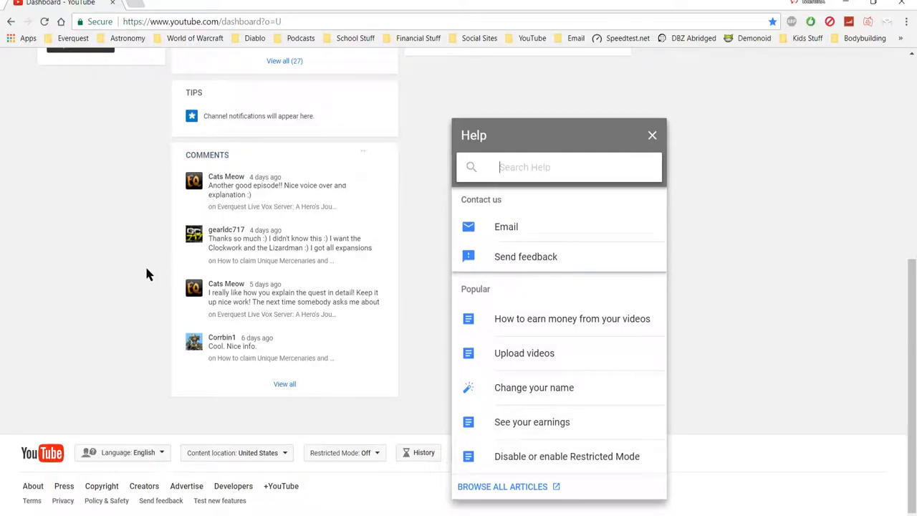
mouse_move(93, 298)
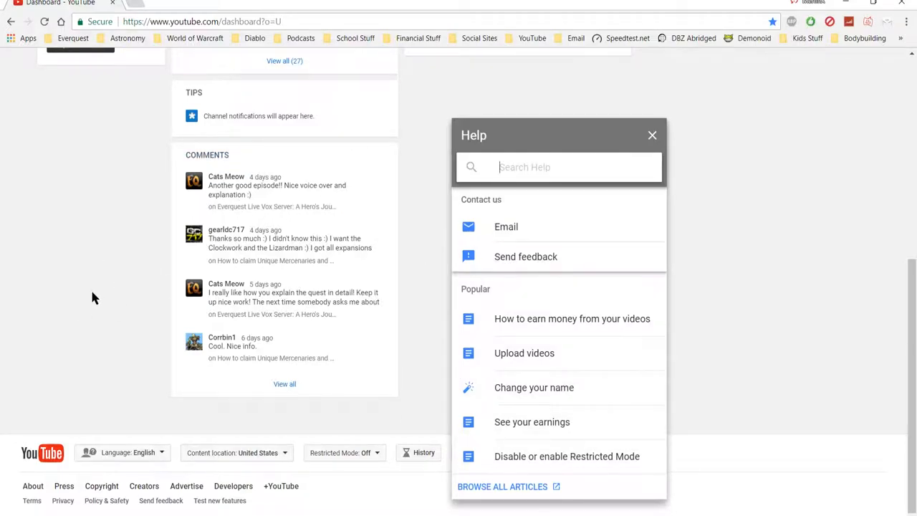
scroll("up", 3)
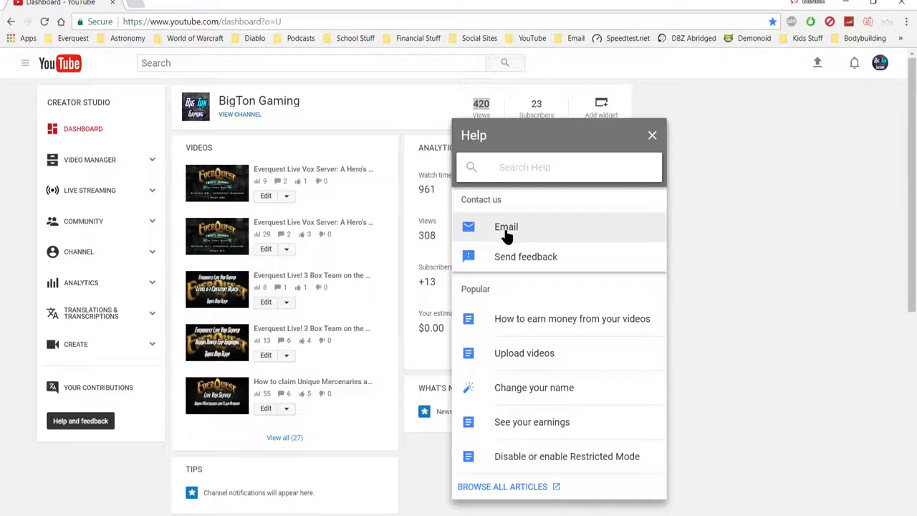
mouse_move(528, 231)
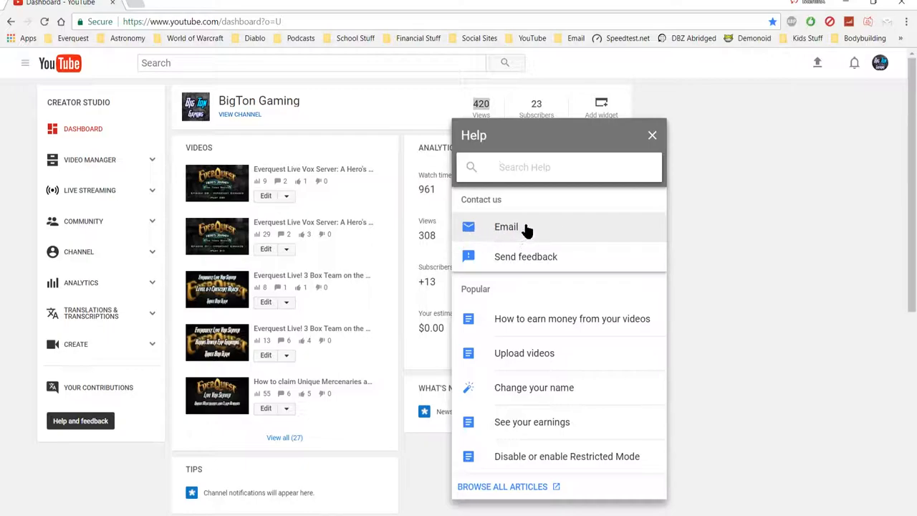
mouse_move(517, 227)
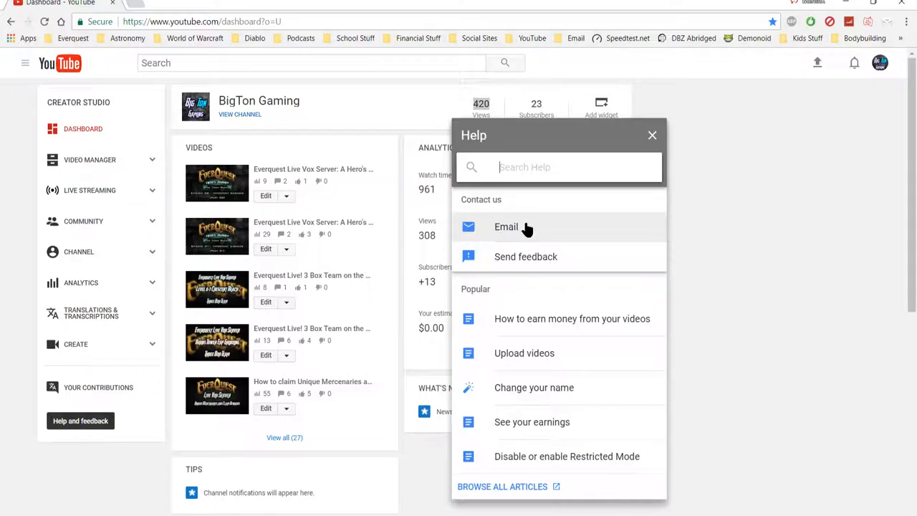
mouse_move(258, 275)
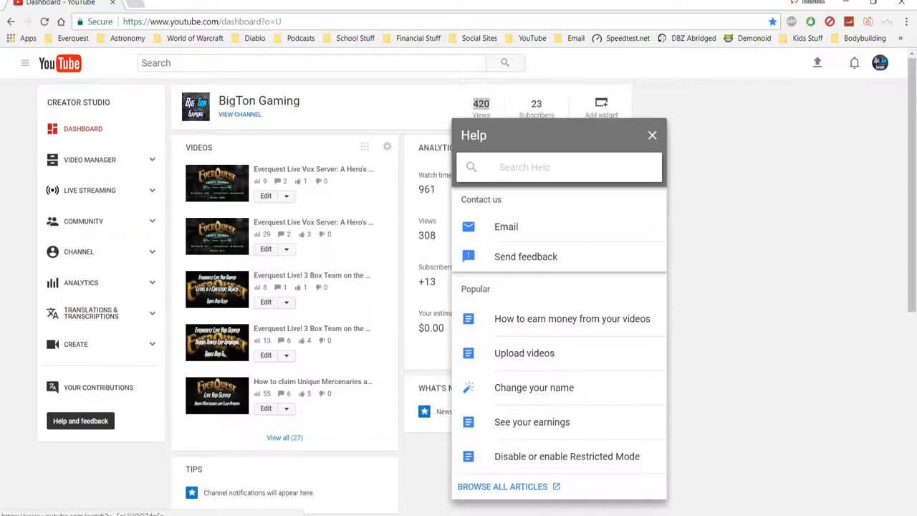
mouse_move(518, 228)
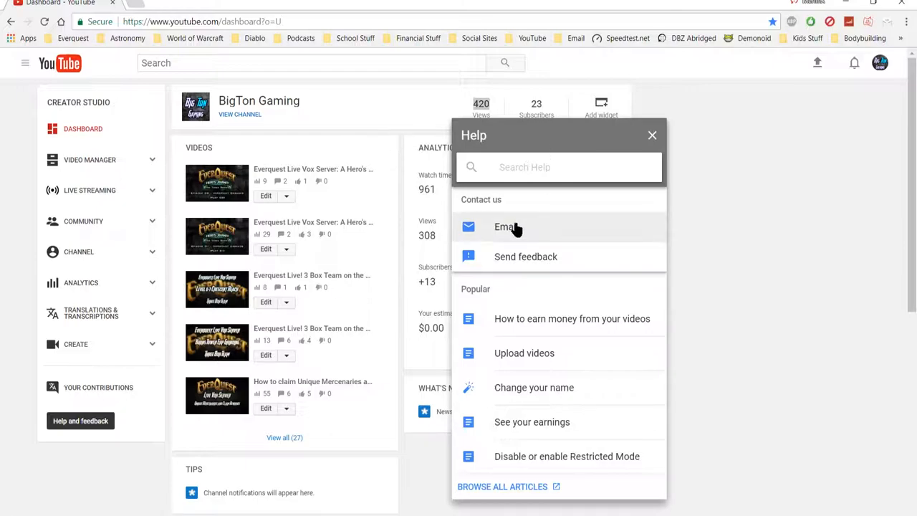
mouse_move(508, 228)
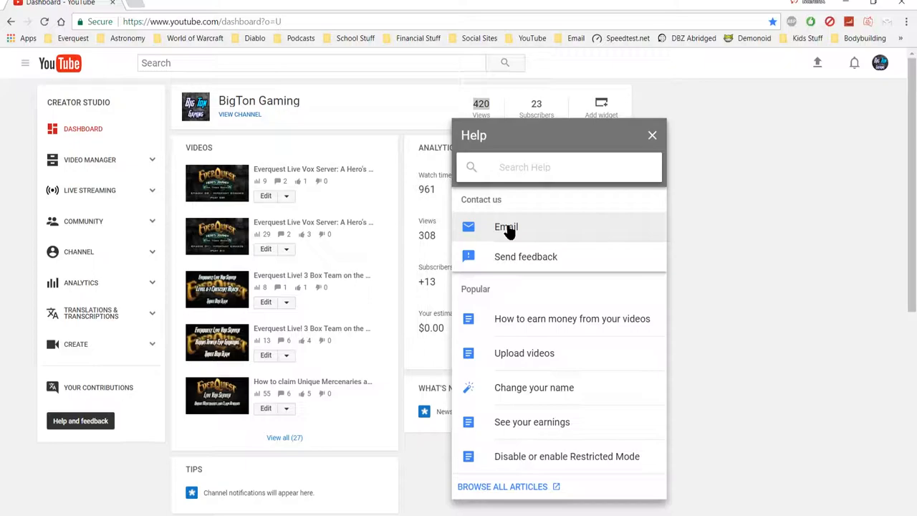
mouse_move(493, 240)
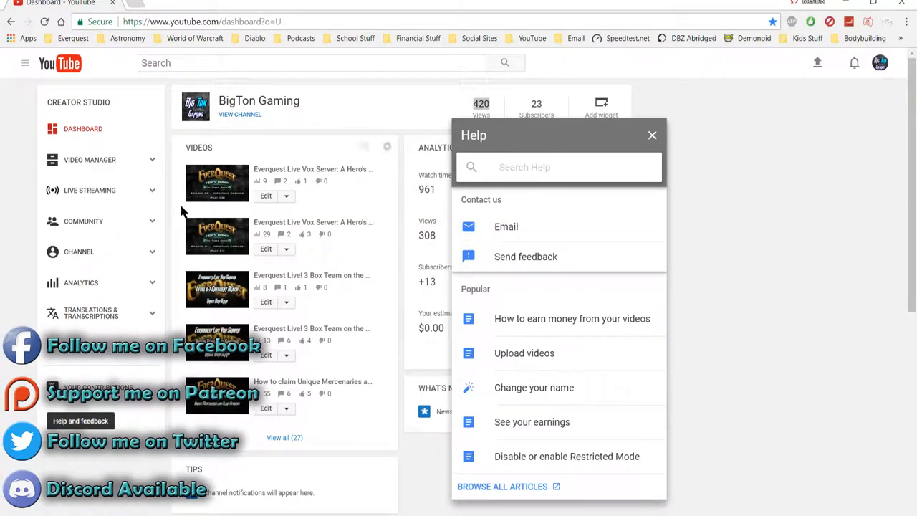
Show BigTon Gaming's 27 uploaded videos with view counts, then head back to the dashboard
left_click(89, 159)
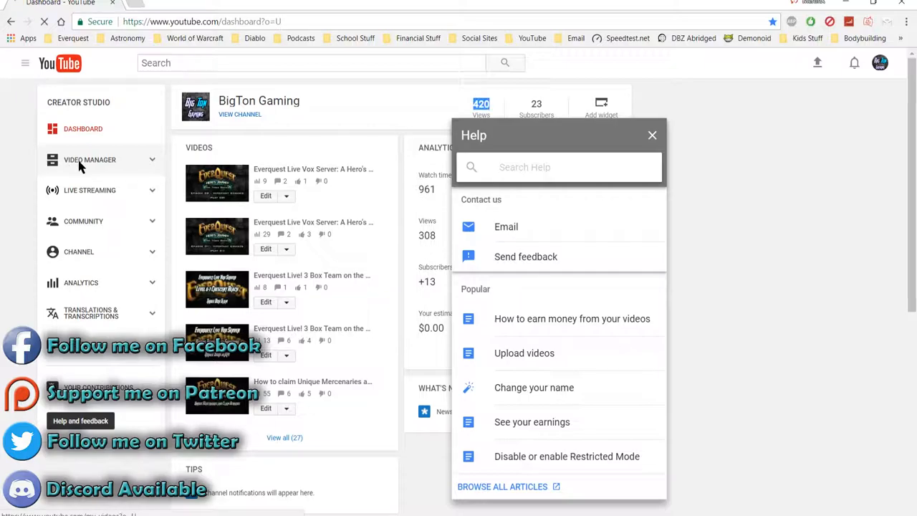
left_click(89, 159)
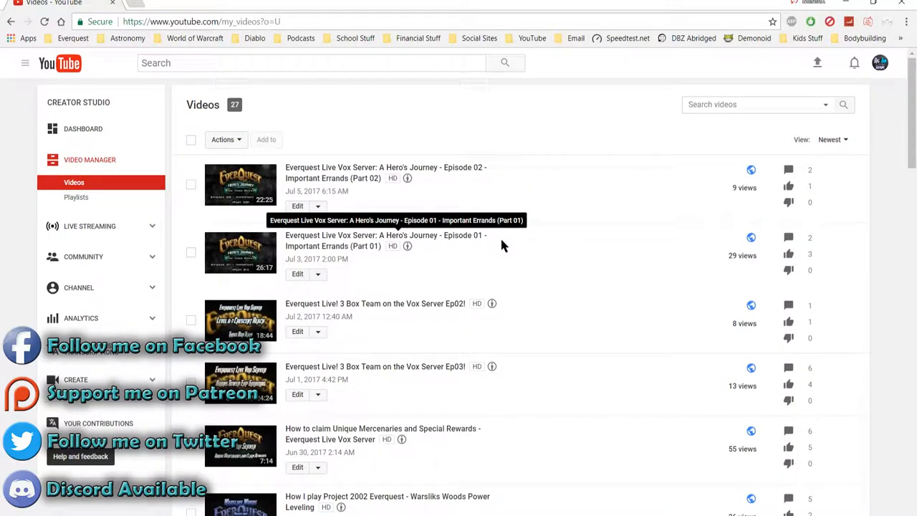
mouse_move(662, 321)
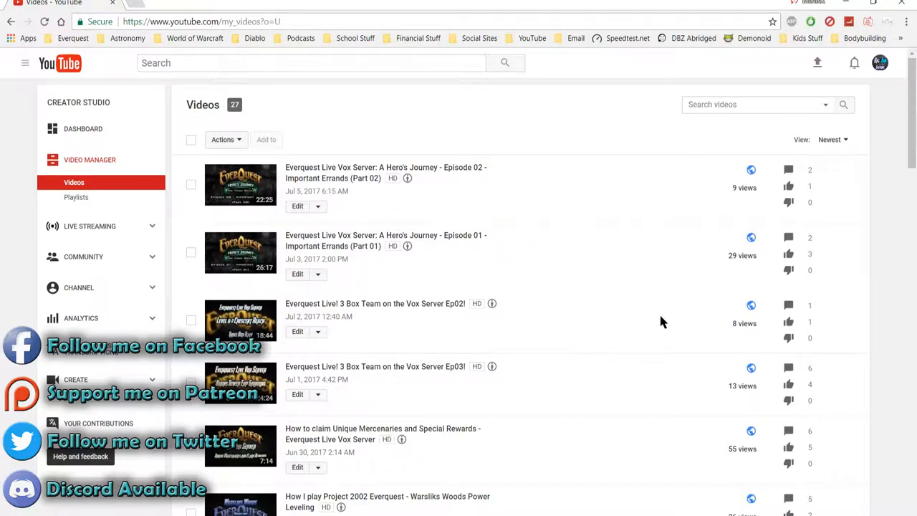
mouse_move(699, 472)
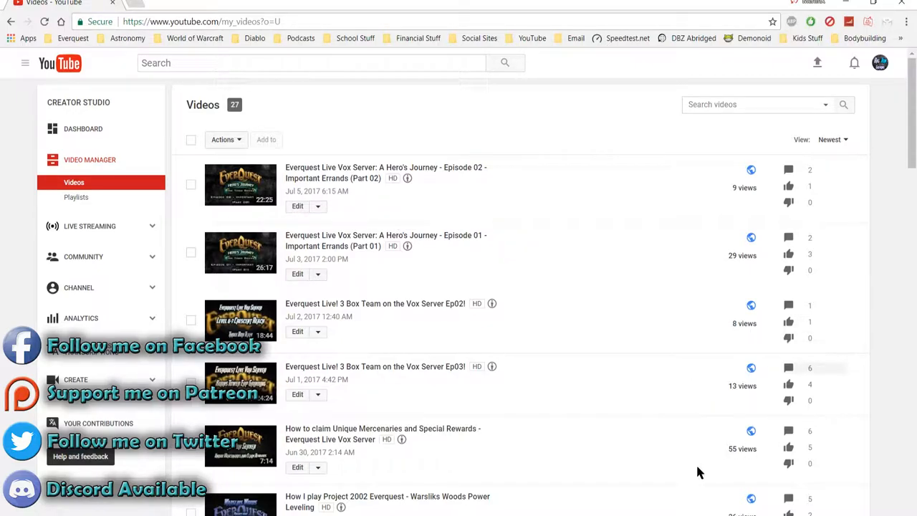
mouse_move(776, 321)
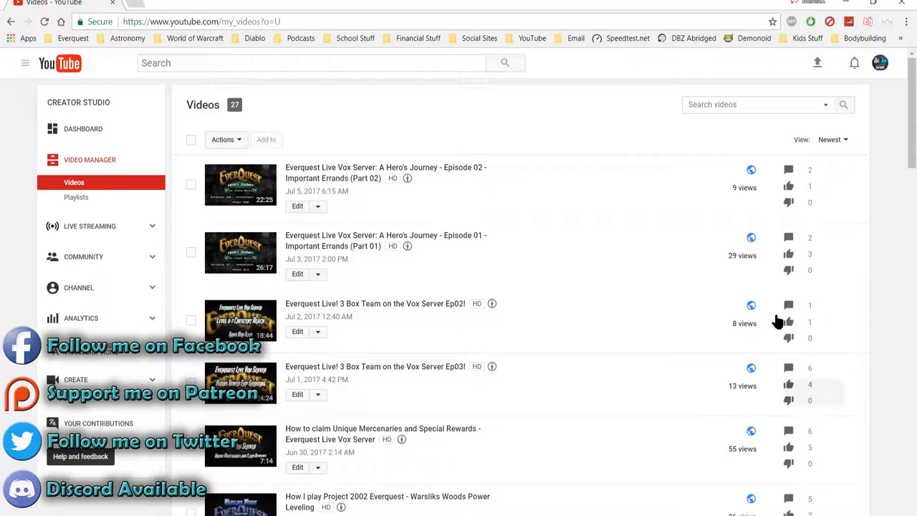
mouse_move(647, 419)
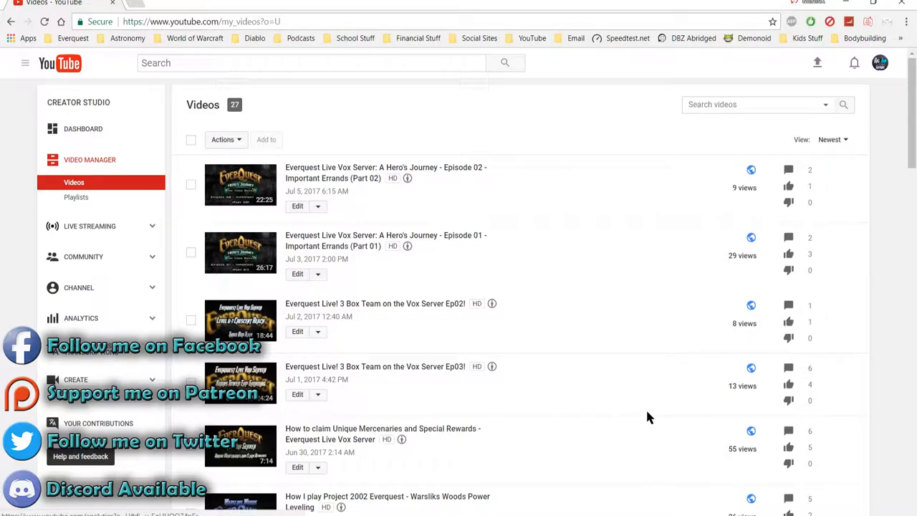
mouse_move(699, 401)
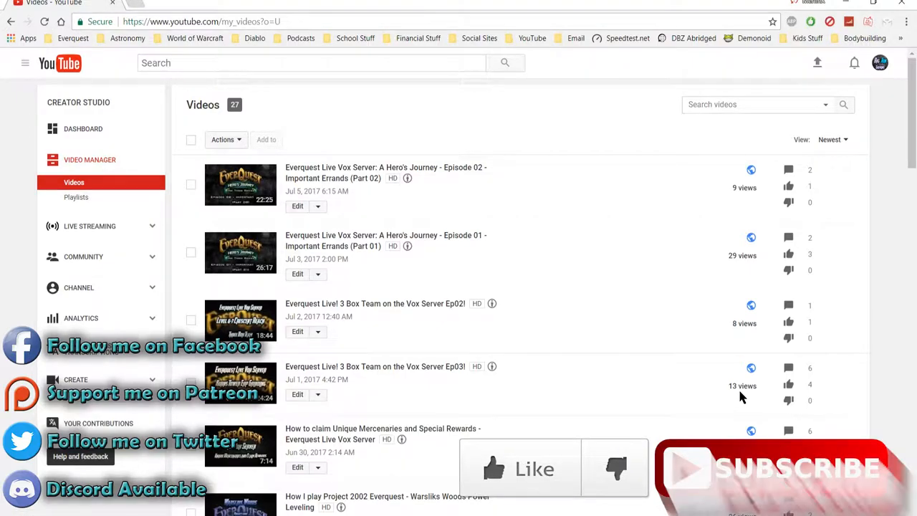
left_click(83, 129)
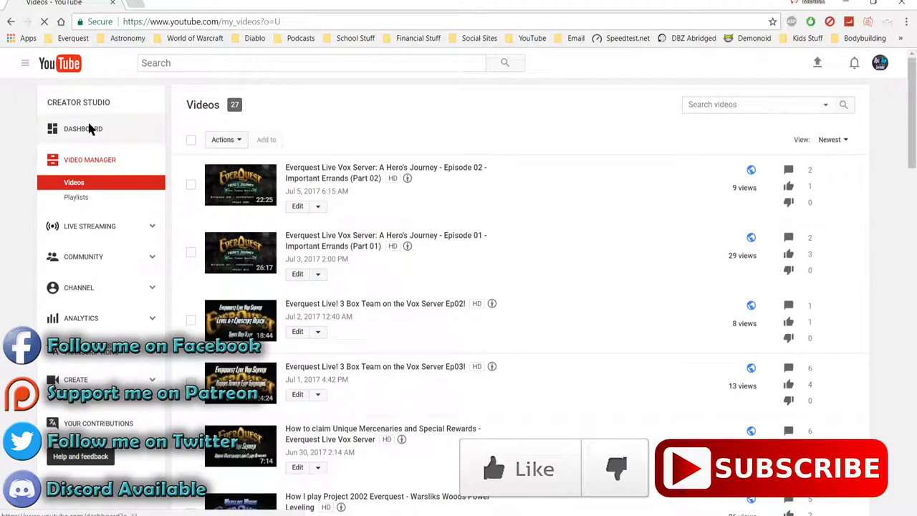
Reload the BigTon Gaming dashboard showing 28-day analytics with 308 views and 961 watch-time minutes
left_click(83, 129)
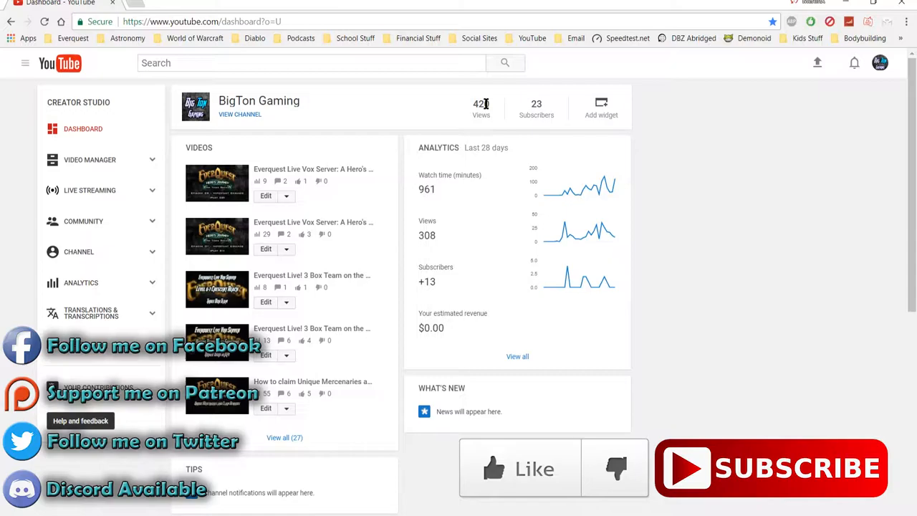
mouse_move(573, 498)
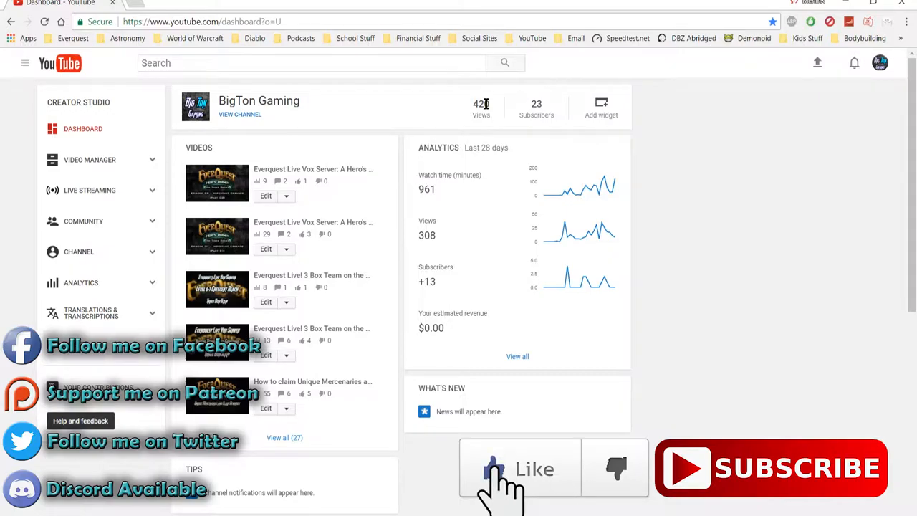
mouse_move(492, 107)
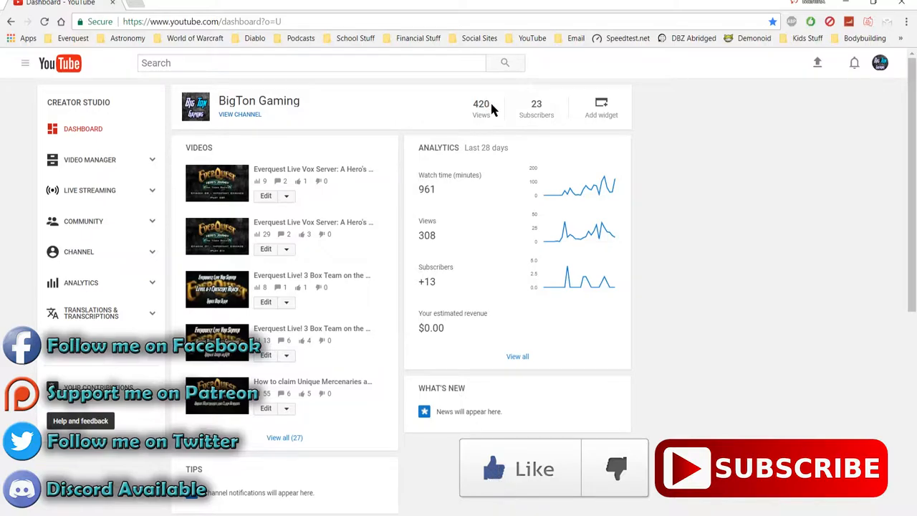